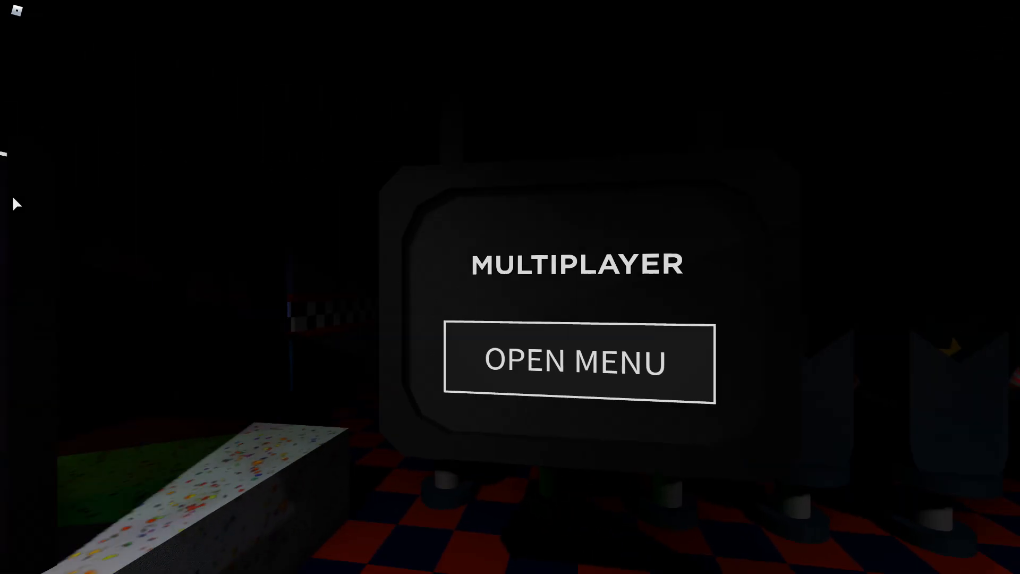
Turn from the Multiplayer sign to the level board and page to FNAF 2
{"action": "left_click", "coordinate": [575, 362]}
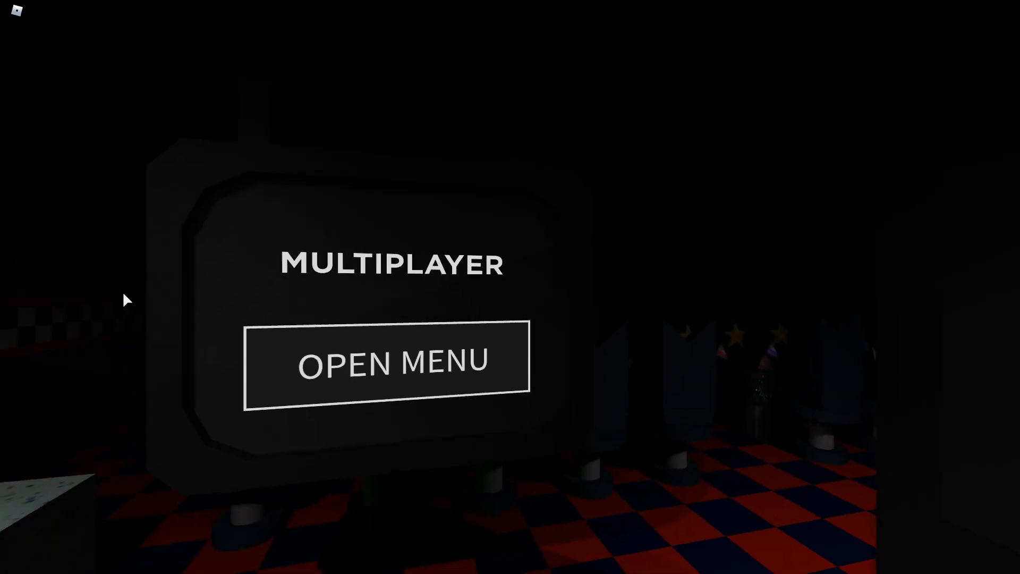
{"action": "left_click", "coordinate": [387, 359]}
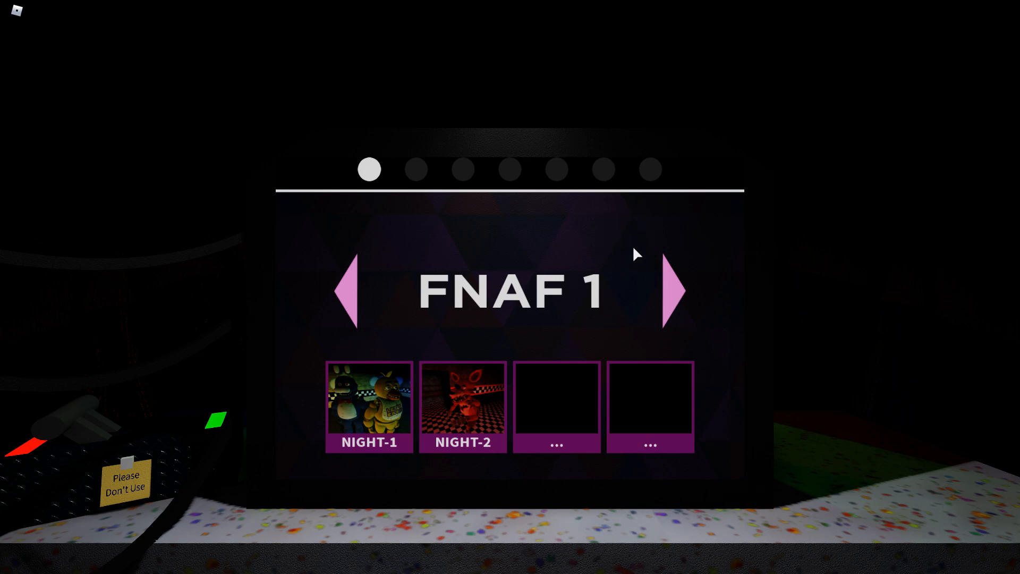
{"action": "mouse_move", "coordinate": [414, 290]}
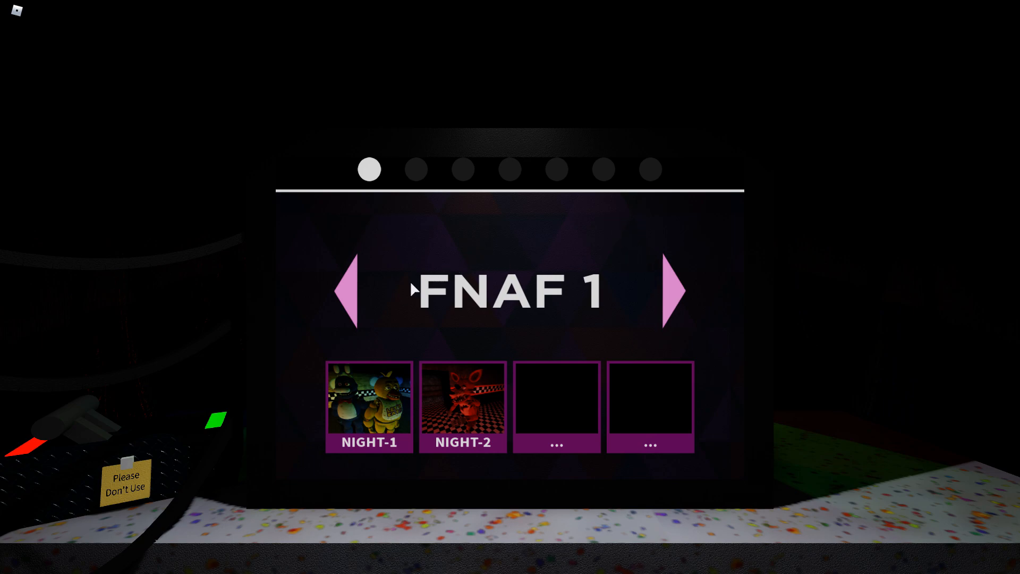
{"action": "mouse_move", "coordinate": [680, 293]}
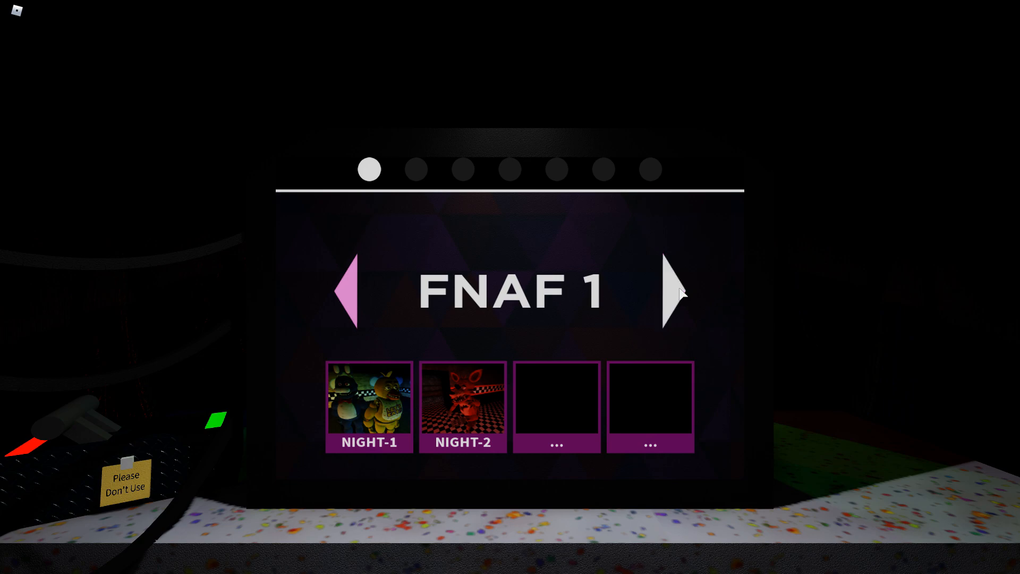
{"action": "left_click", "coordinate": [672, 290]}
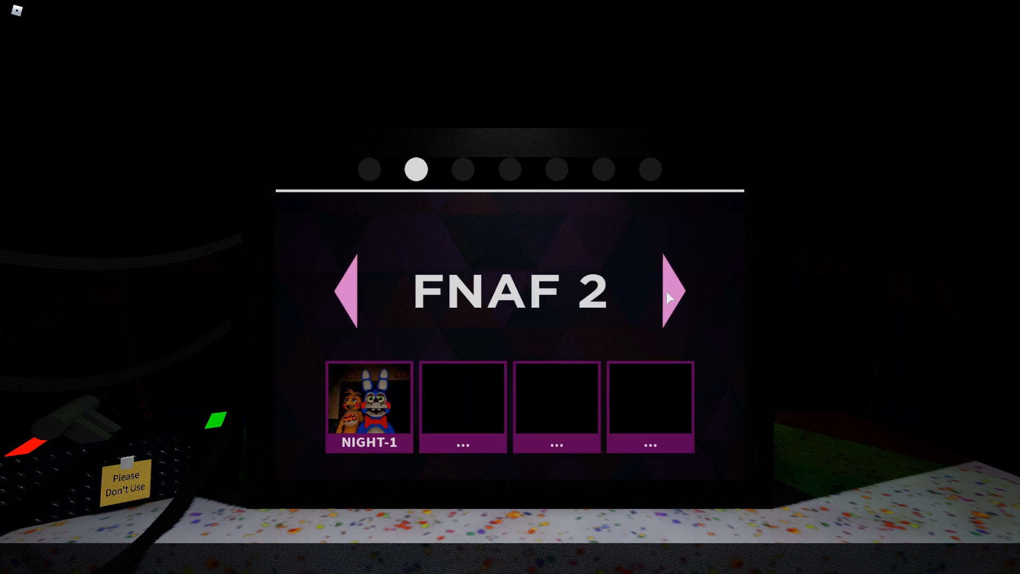
{"action": "mouse_move", "coordinate": [634, 321]}
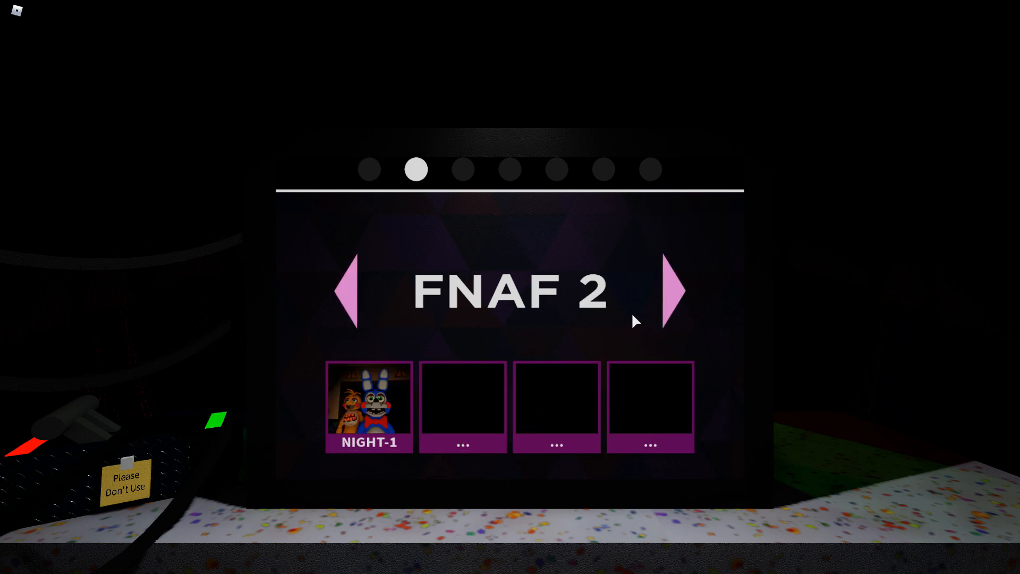
Page through FNAF 3, Dark Rooms and Parts and Service to Vent Repair
{"action": "left_click", "coordinate": [677, 291]}
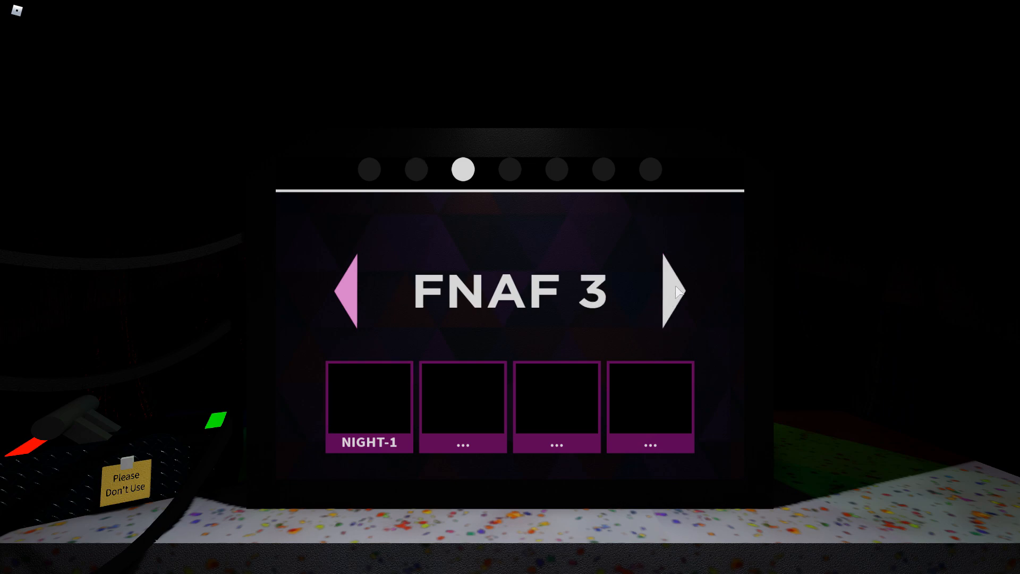
{"action": "left_click", "coordinate": [675, 292]}
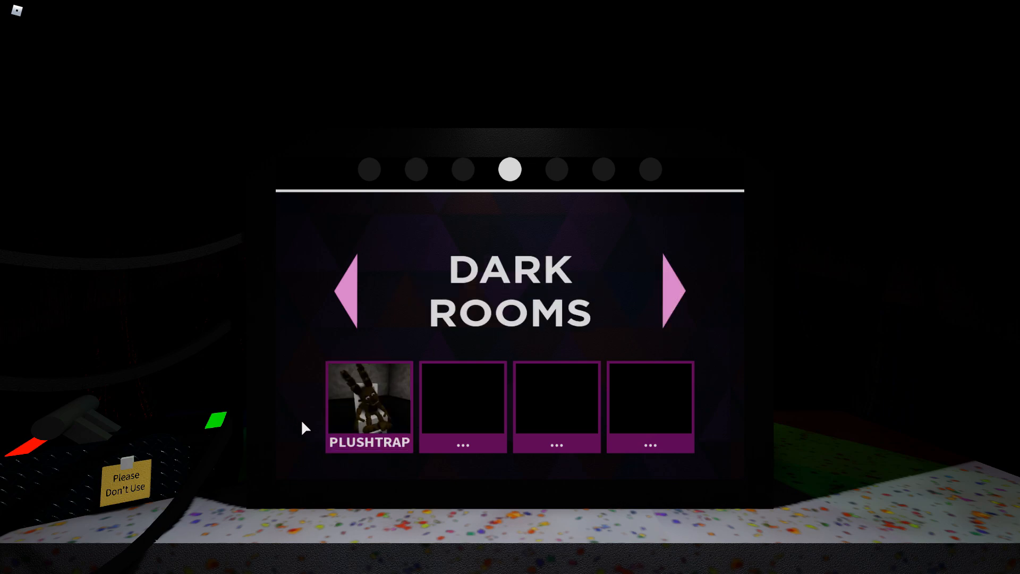
{"action": "left_click", "coordinate": [675, 291]}
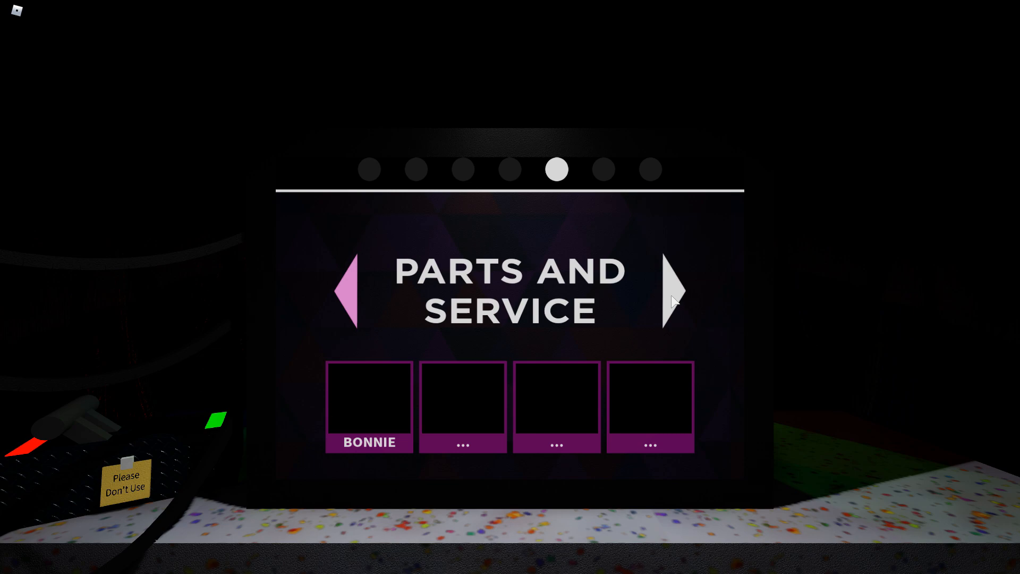
{"action": "left_click", "coordinate": [675, 292]}
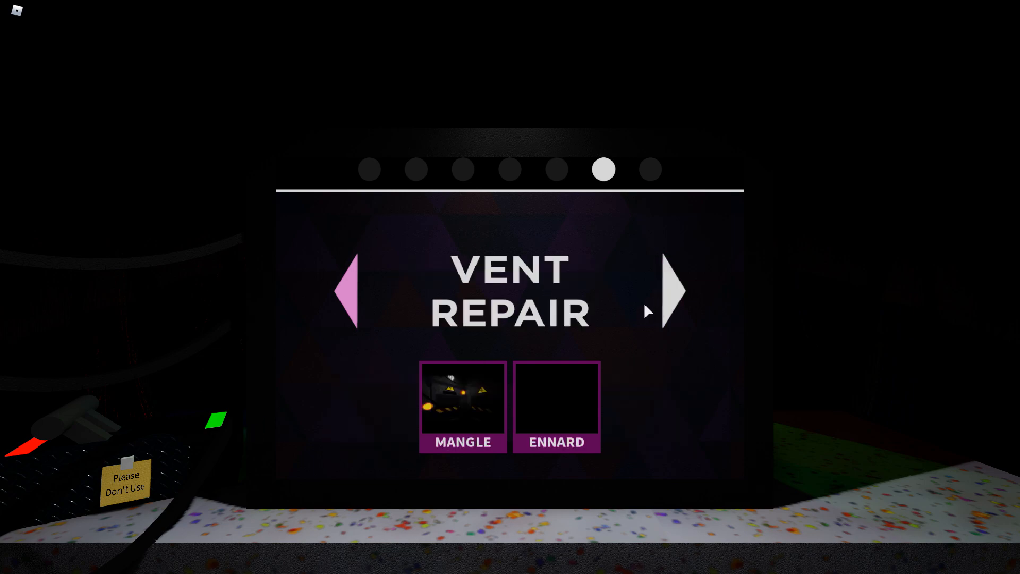
{"action": "mouse_move", "coordinate": [708, 275]}
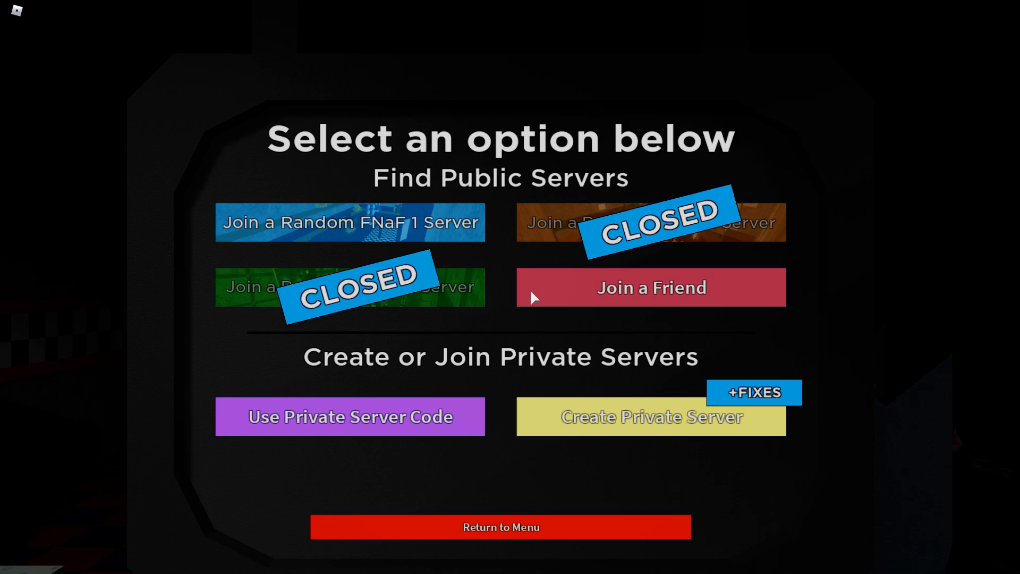
{"action": "mouse_move", "coordinate": [464, 266]}
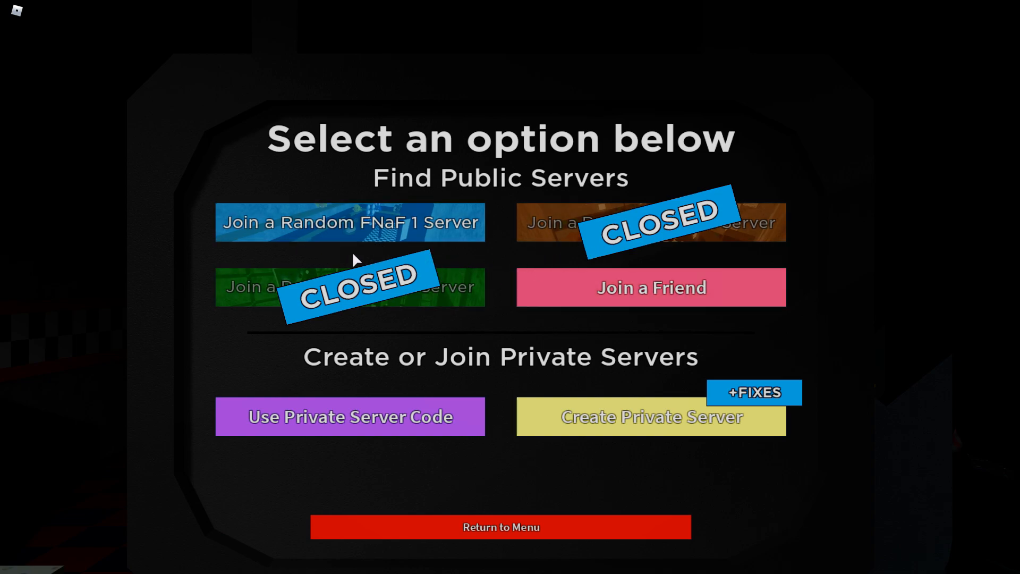
Leave the multiplayer server options, then reopen them
{"action": "left_click", "coordinate": [501, 527]}
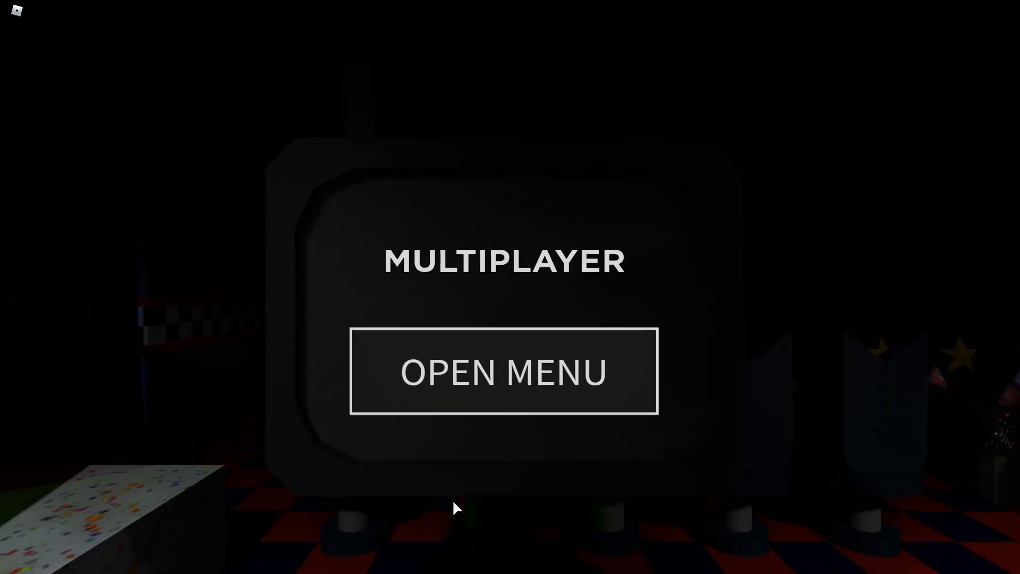
{"action": "left_click", "coordinate": [504, 371]}
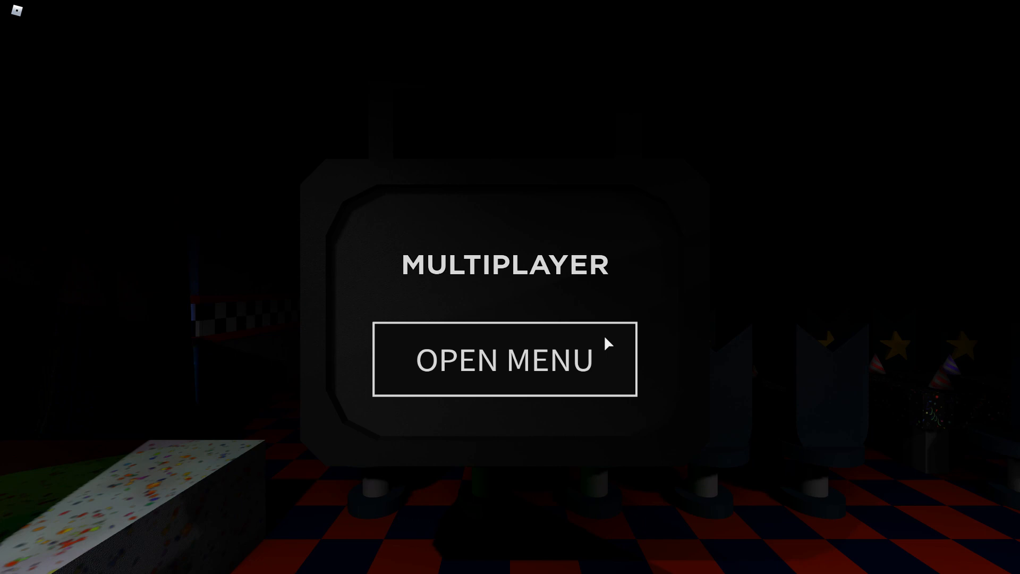
{"action": "left_click", "coordinate": [504, 358]}
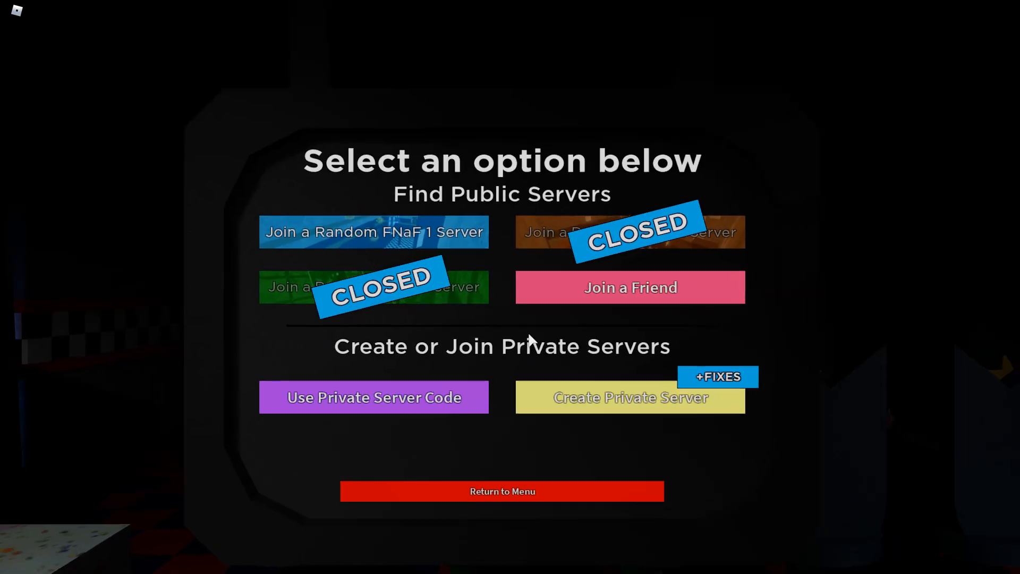
Close the server options and advance the level board to FNAF 2
{"action": "left_click", "coordinate": [501, 491]}
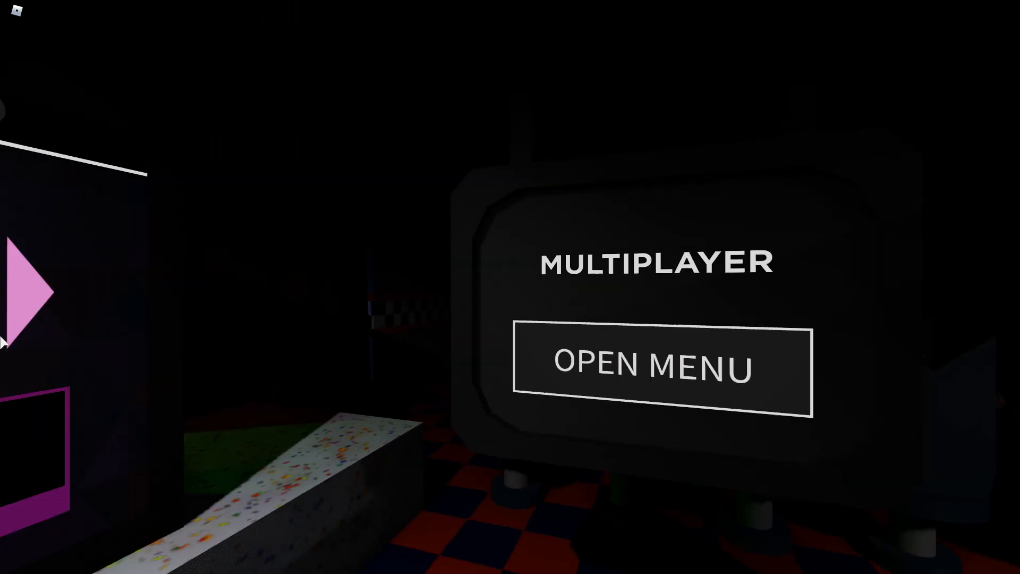
{"action": "left_click", "coordinate": [661, 366]}
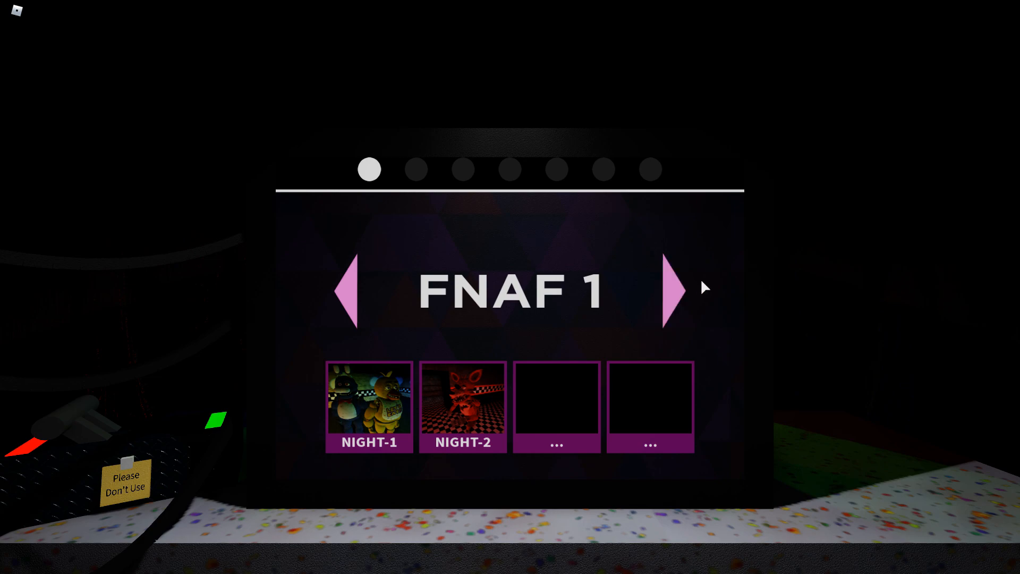
{"action": "left_click", "coordinate": [675, 291]}
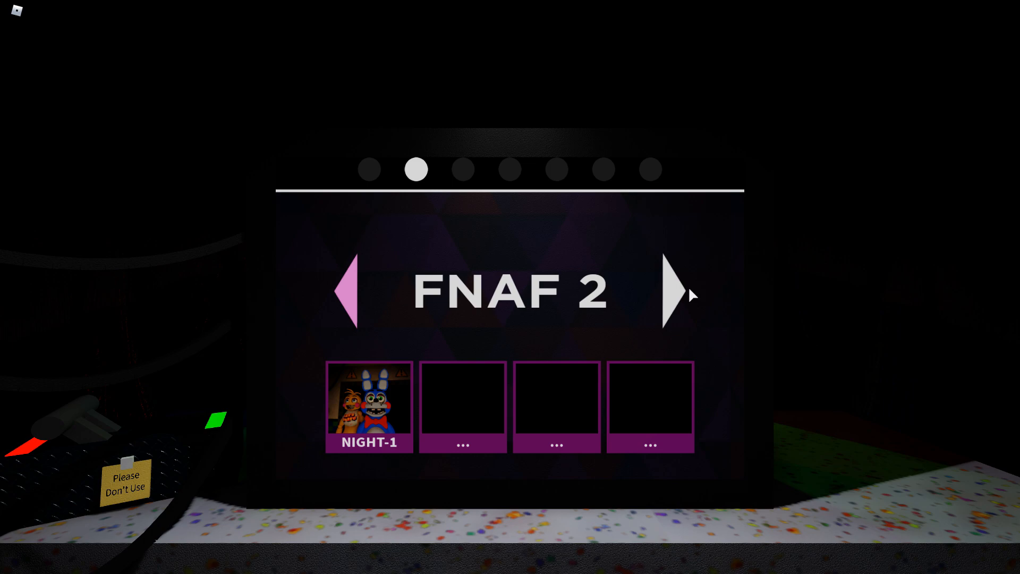
{"action": "mouse_move", "coordinate": [688, 295]}
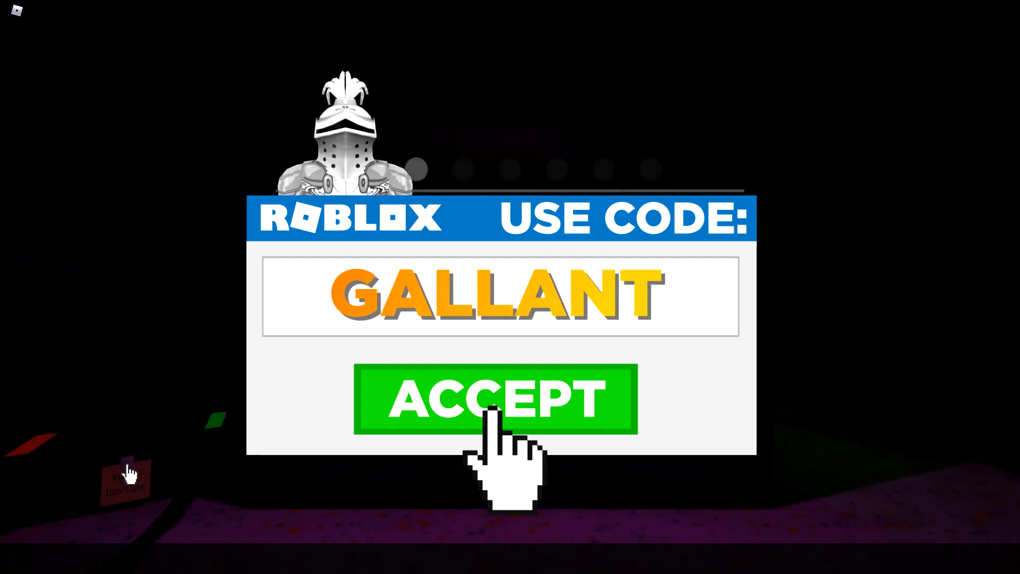
Start the Night-1 level from the selection board
{"action": "left_click", "coordinate": [496, 399]}
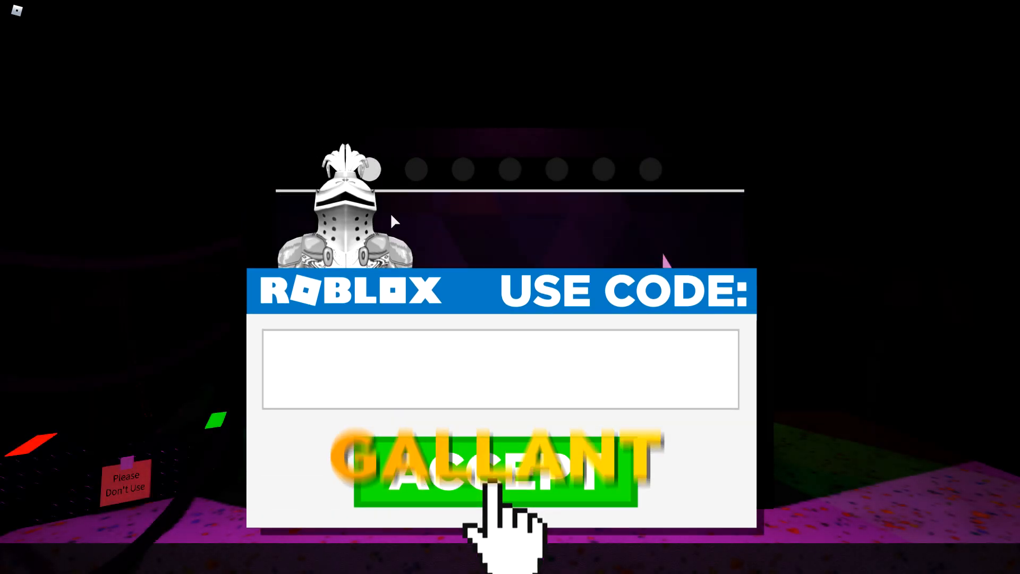
{"action": "left_click", "coordinate": [499, 475]}
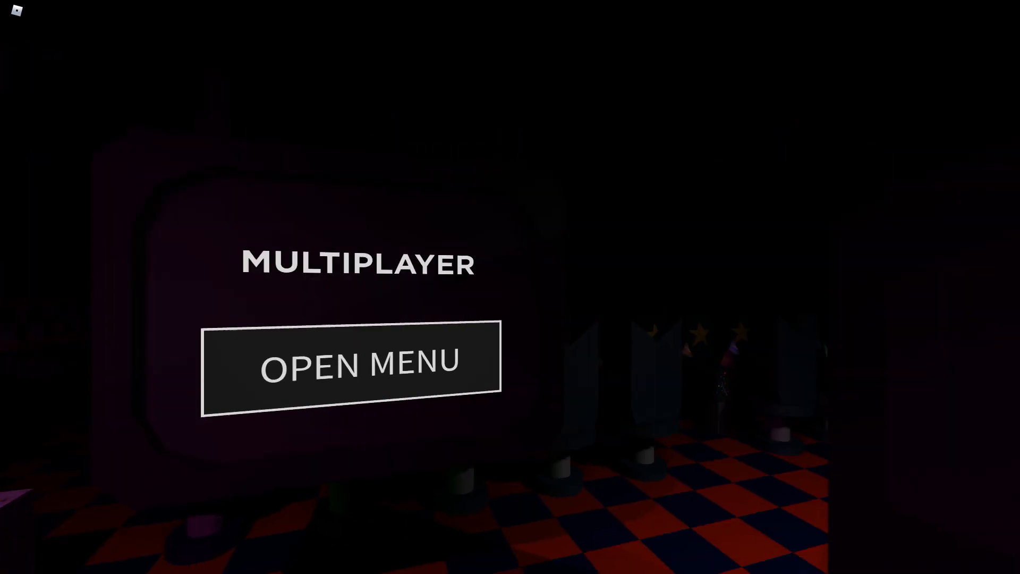
{"action": "left_click", "coordinate": [351, 361]}
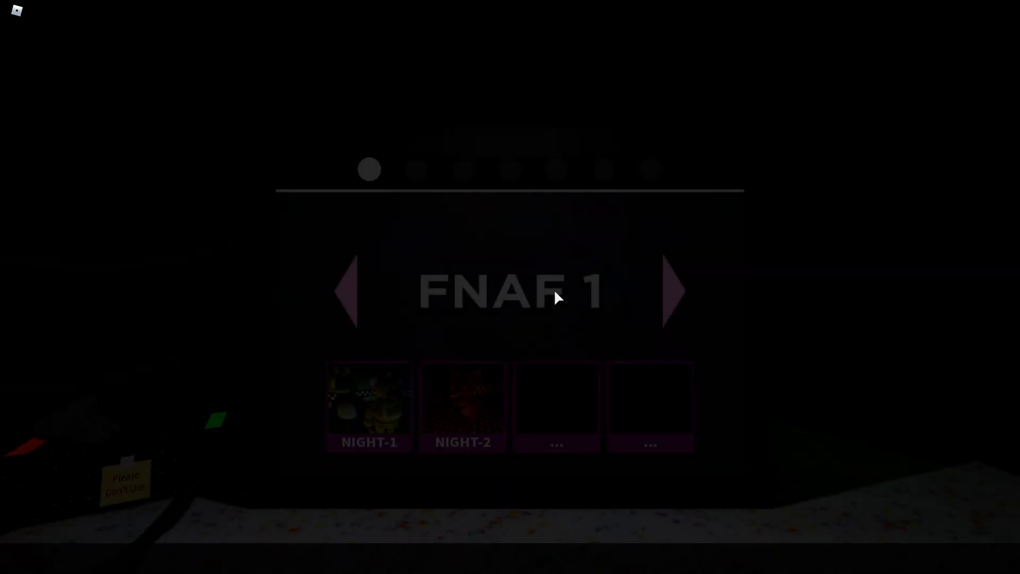
{"action": "left_click", "coordinate": [673, 292]}
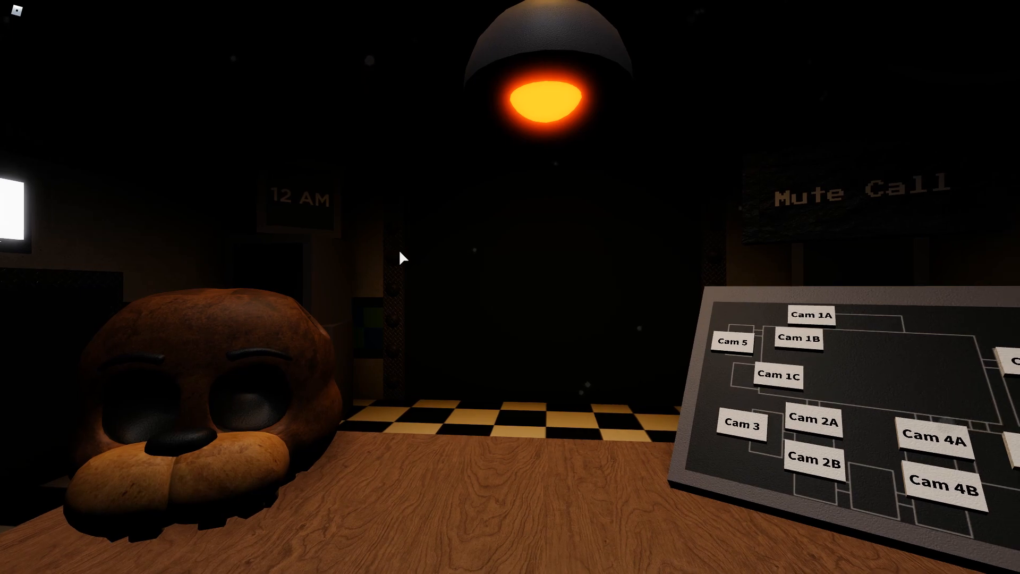
Pull up the cameras and check Cam 08, 04, 11 and 05, then the music box feed
{"action": "left_click", "coordinate": [814, 423]}
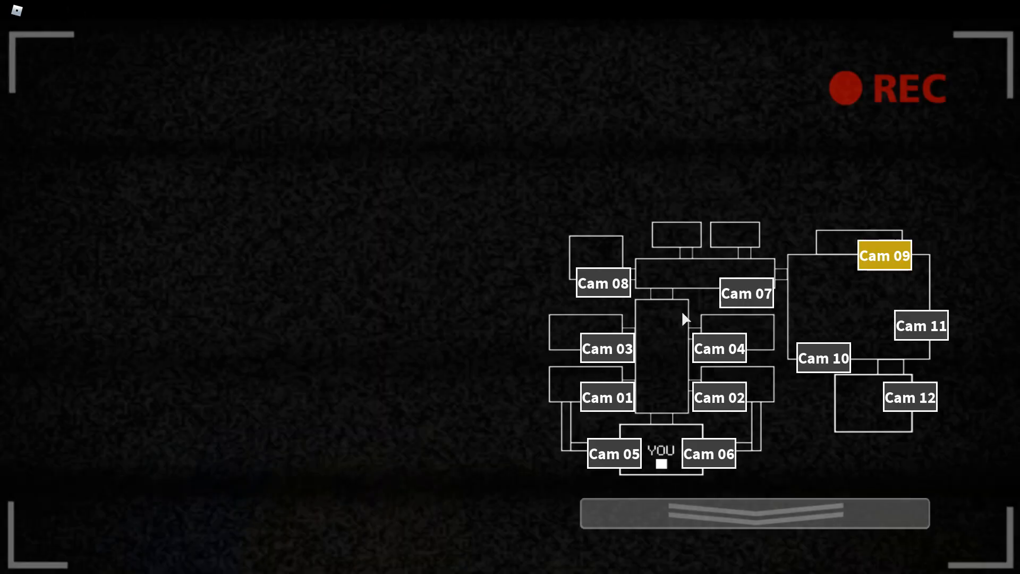
{"action": "left_click", "coordinate": [601, 284]}
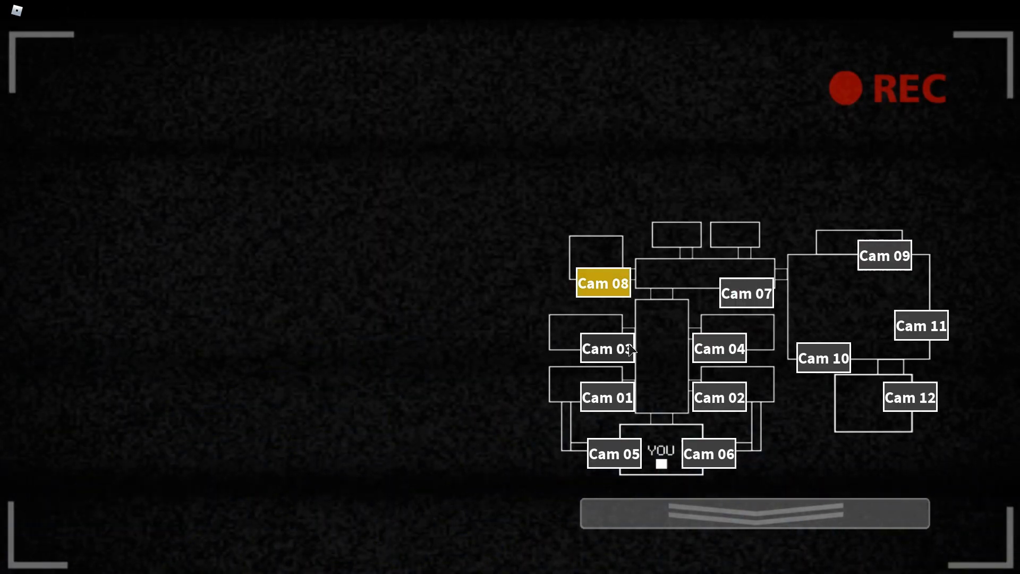
{"action": "left_click", "coordinate": [719, 348]}
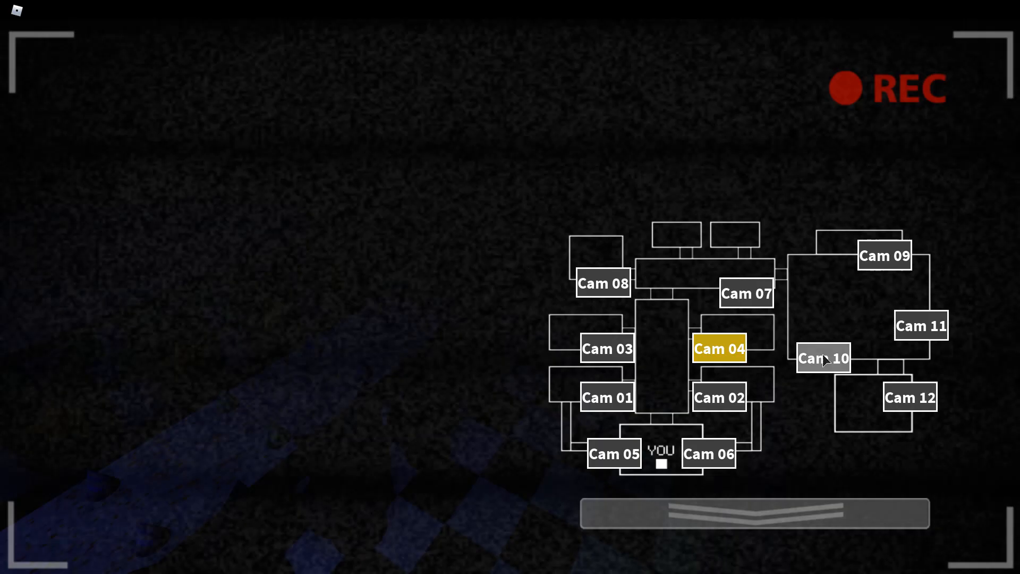
{"action": "left_click", "coordinate": [823, 358]}
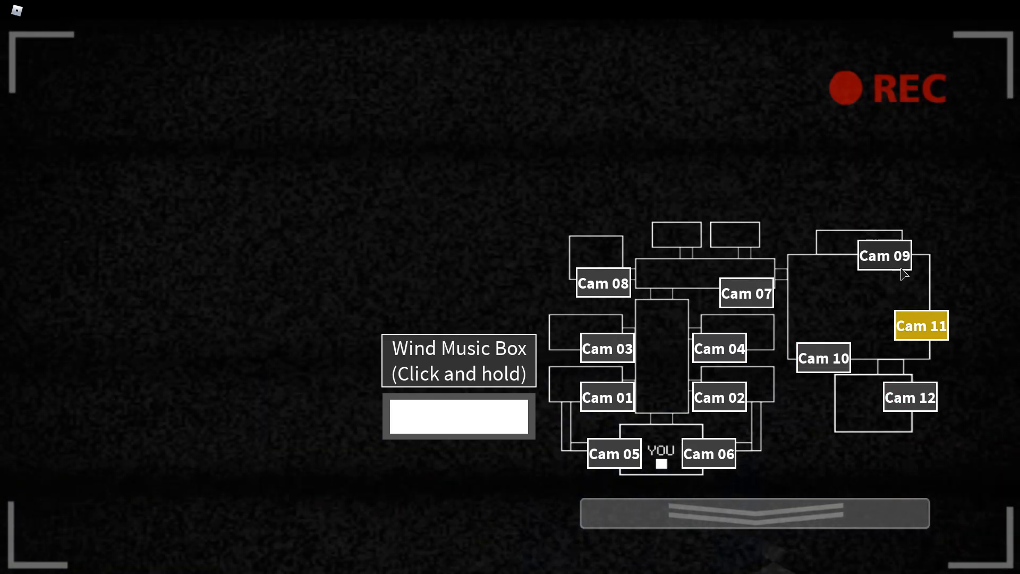
{"action": "left_click", "coordinate": [824, 358]}
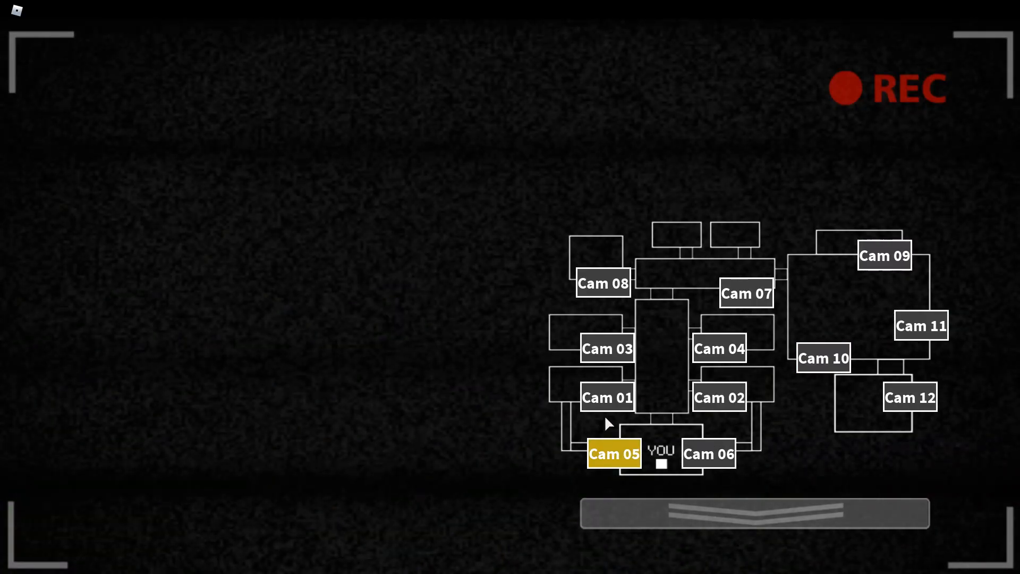
{"action": "left_click", "coordinate": [601, 283]}
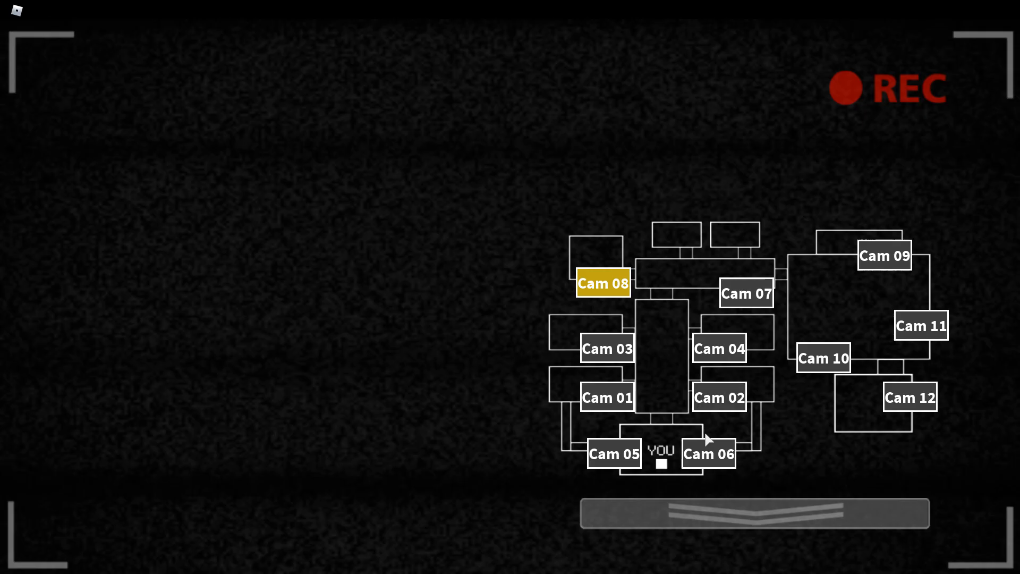
{"action": "left_click", "coordinate": [754, 513]}
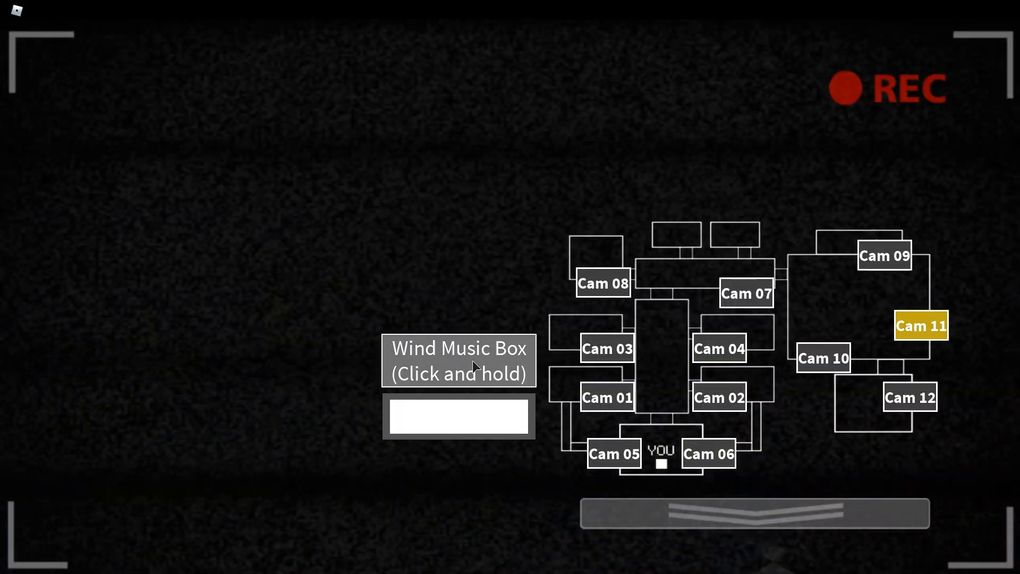
{"action": "mouse_move", "coordinate": [784, 309]}
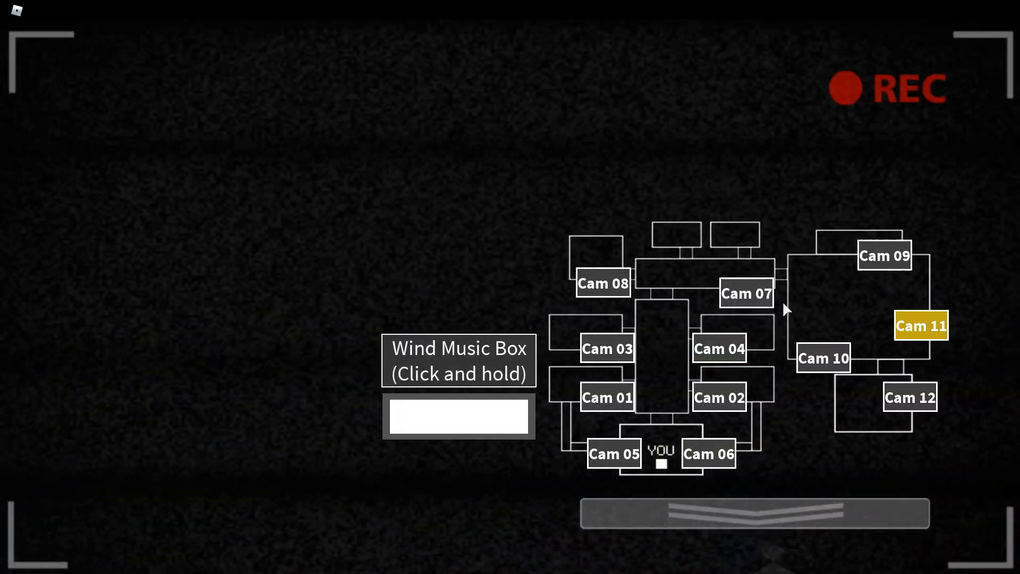
View the blue-checkered room, the music box, then yellow- and green-checkered rooms
{"action": "left_click", "coordinate": [719, 348]}
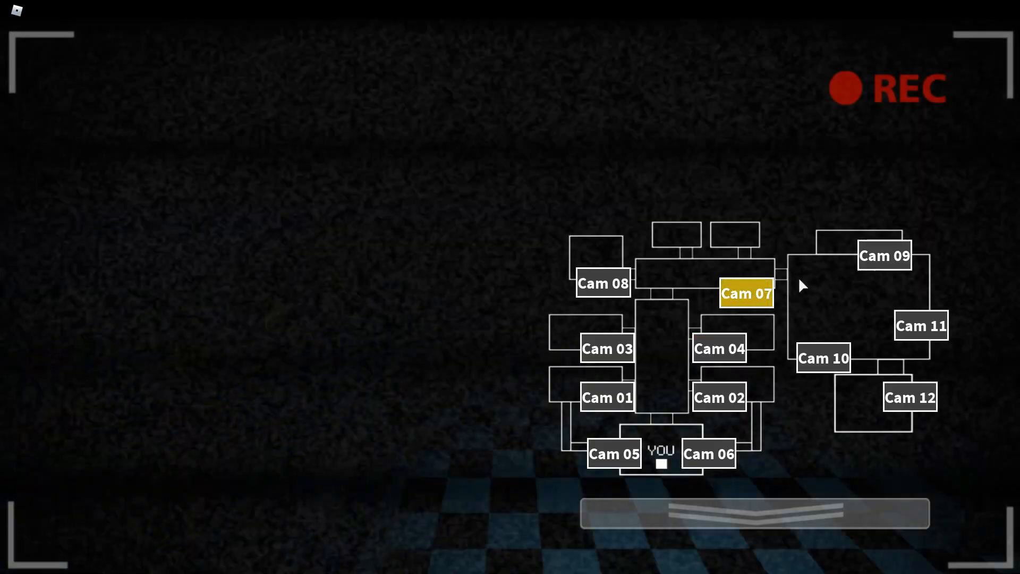
{"action": "left_click", "coordinate": [921, 325]}
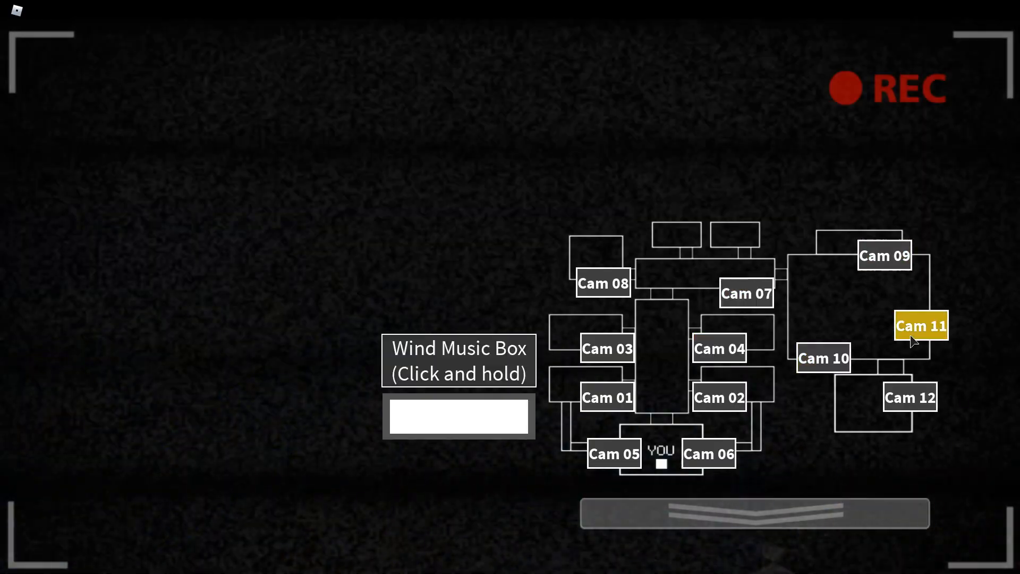
{"action": "mouse_move", "coordinate": [855, 414]}
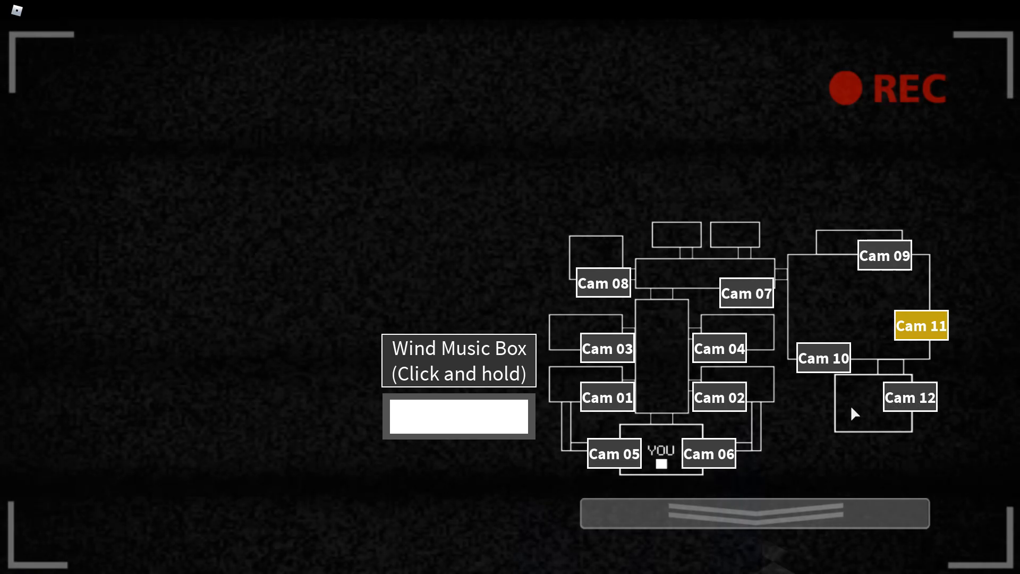
{"action": "mouse_move", "coordinate": [890, 419]}
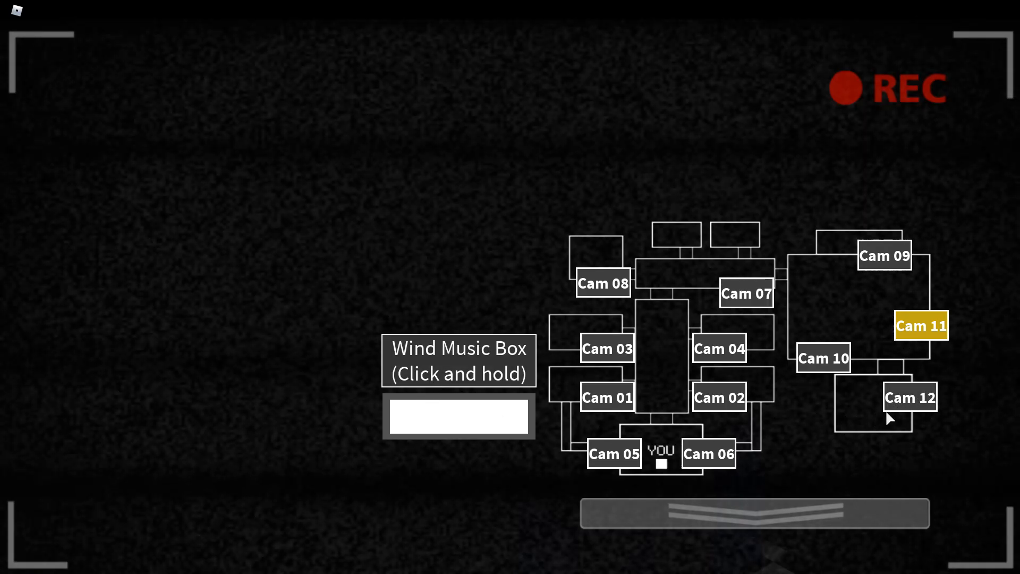
{"action": "left_click", "coordinate": [606, 348]}
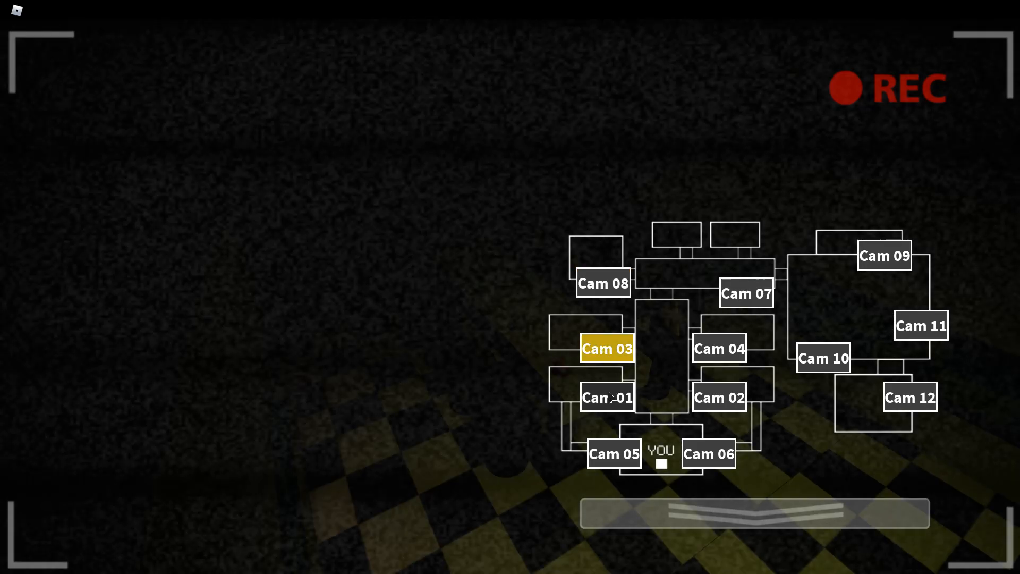
{"action": "mouse_move", "coordinate": [599, 409]}
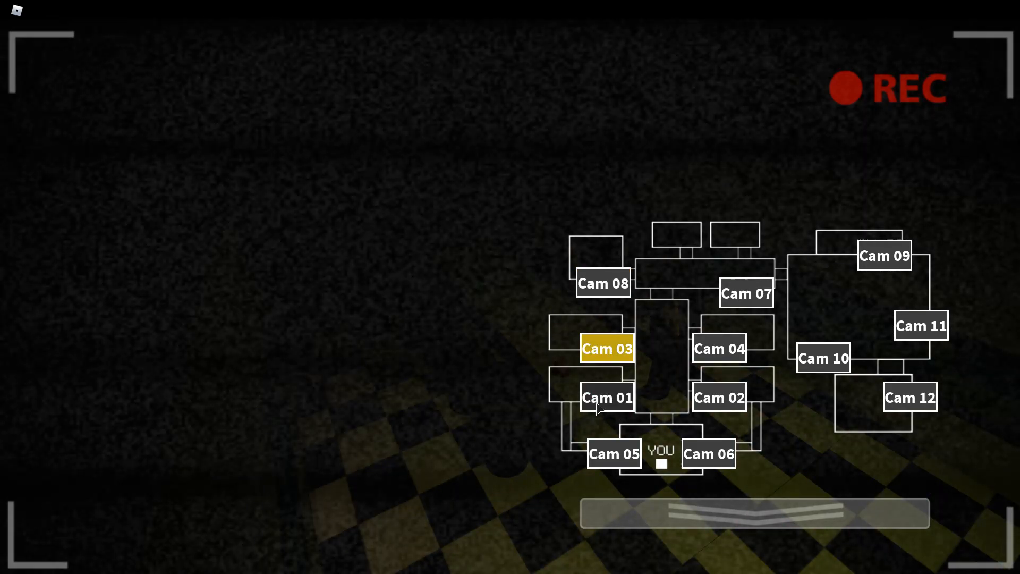
{"action": "left_click", "coordinate": [612, 453]}
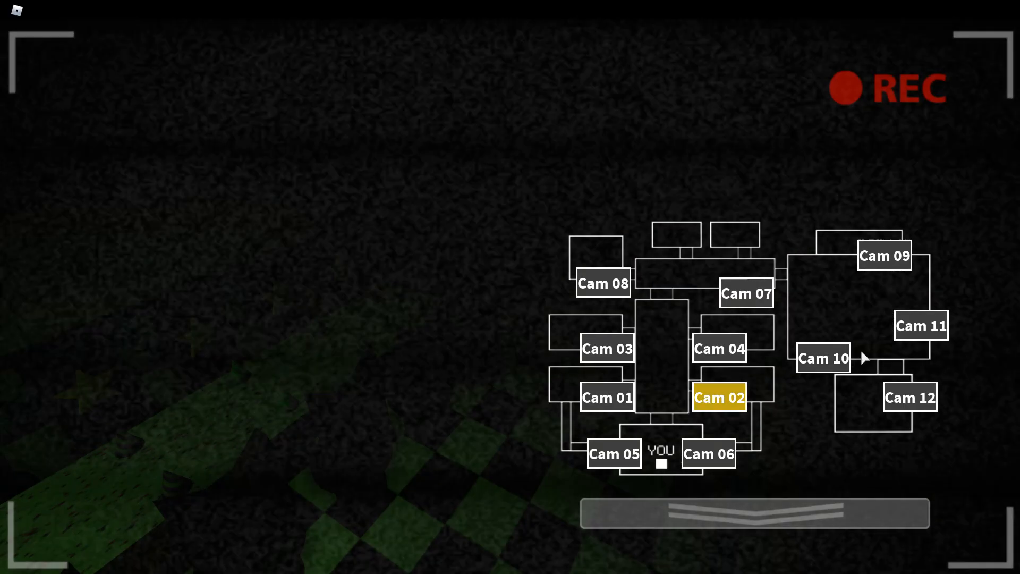
Return to the music box camera, then check the pink- and green-checkered rooms
{"action": "left_click", "coordinate": [920, 325]}
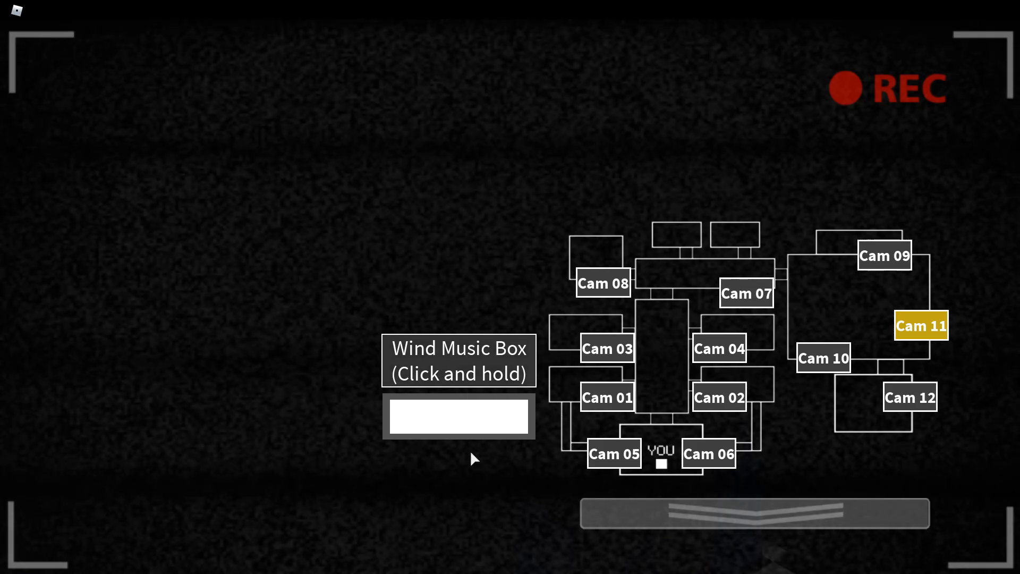
{"action": "left_click", "coordinate": [605, 397]}
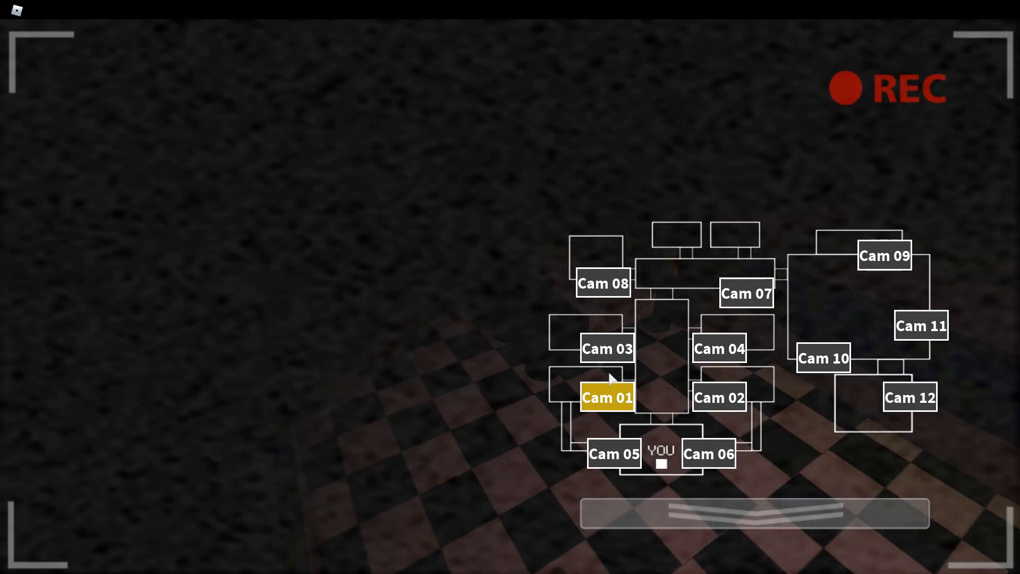
{"action": "left_click", "coordinate": [602, 283]}
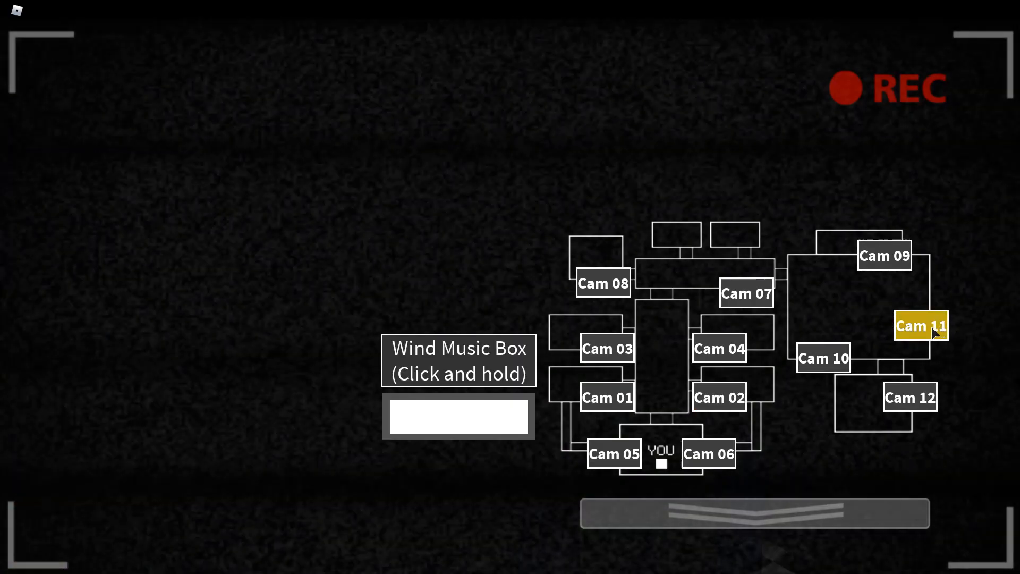
{"action": "left_click", "coordinate": [719, 397]}
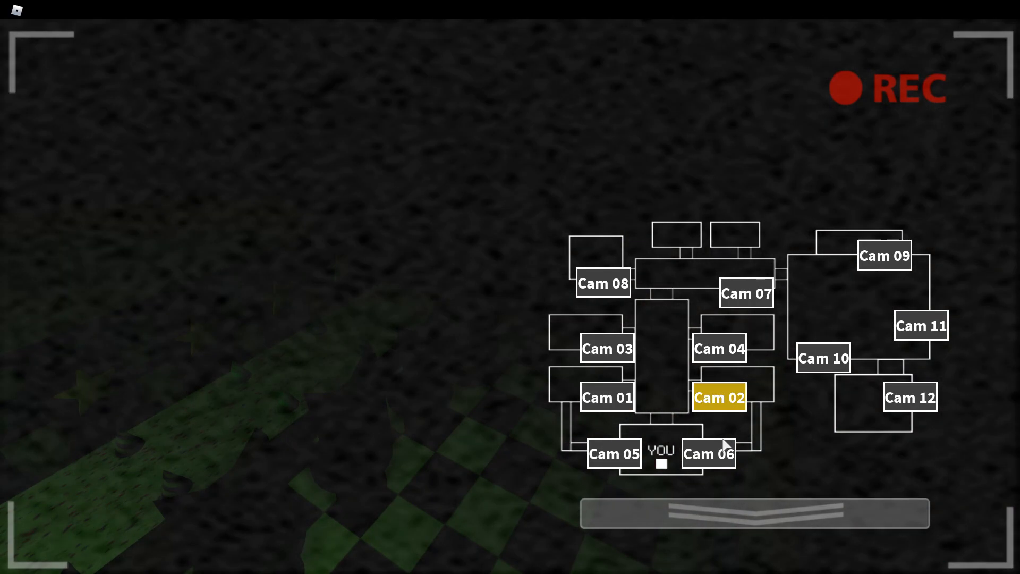
{"action": "left_click", "coordinate": [606, 397]}
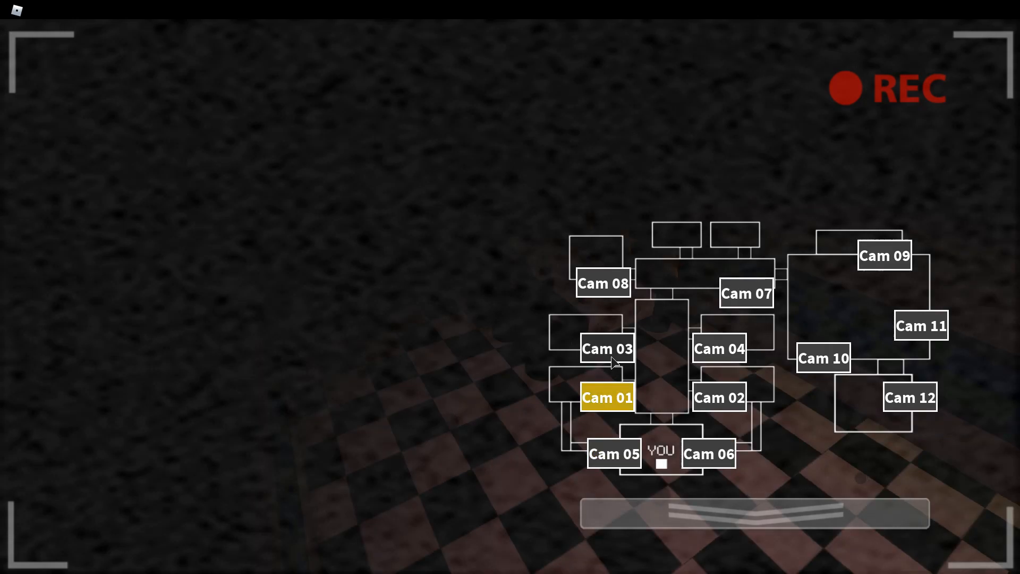
Sweep the dark feed, blue-checkered, dim blue, green and pink rooms
{"action": "left_click", "coordinate": [601, 283]}
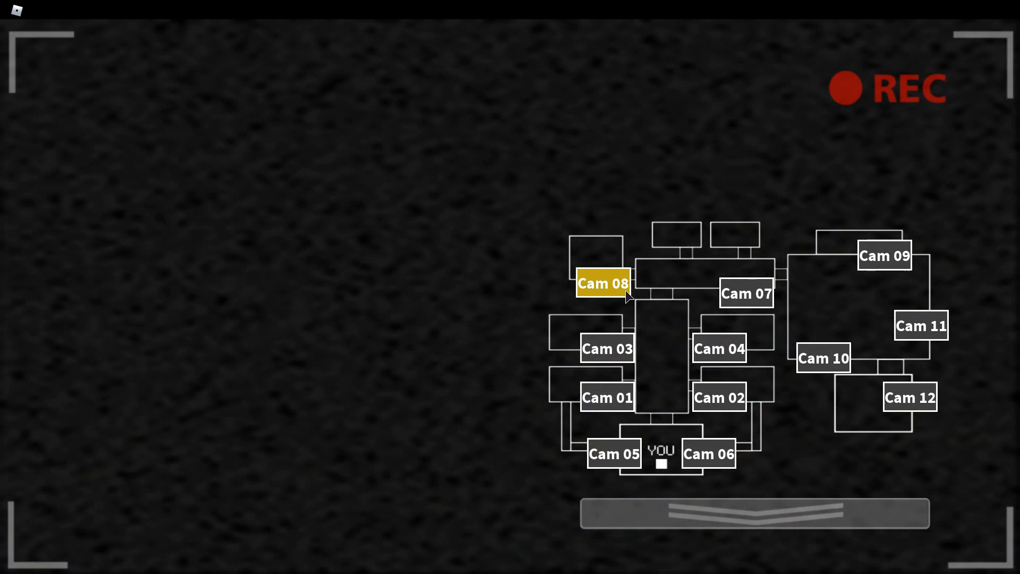
{"action": "left_click", "coordinate": [746, 293]}
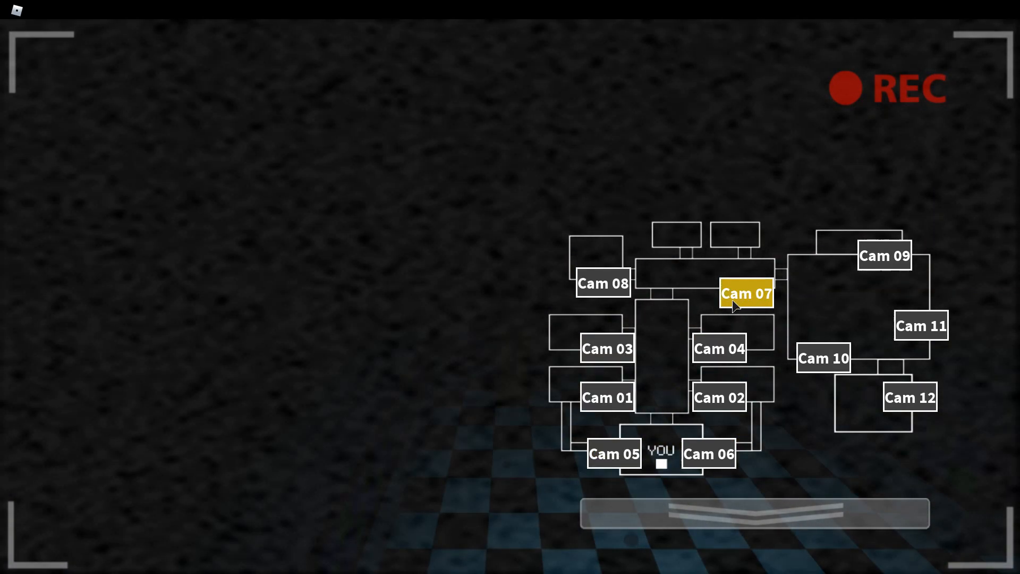
{"action": "left_click", "coordinate": [719, 348]}
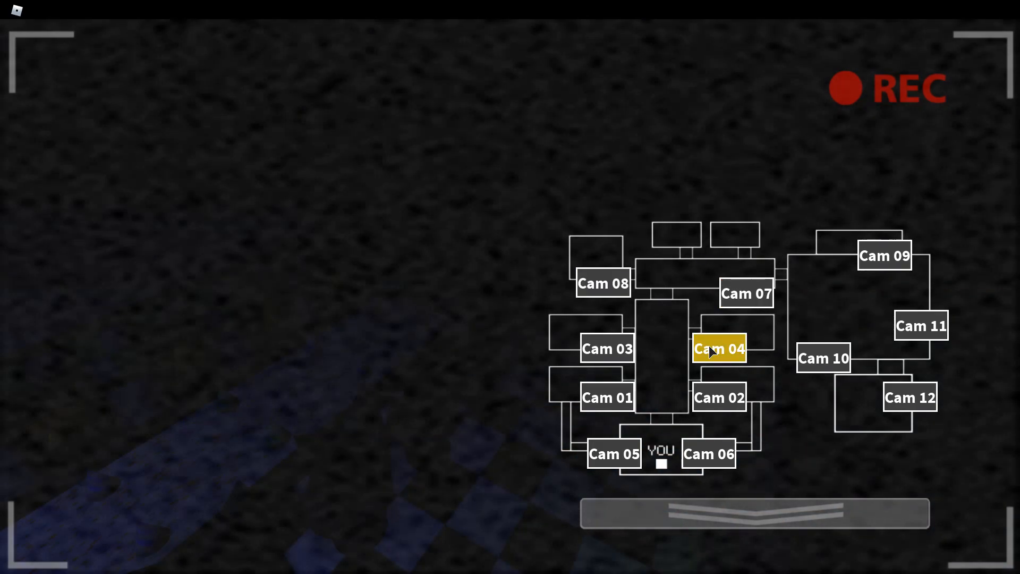
{"action": "left_click", "coordinate": [719, 397]}
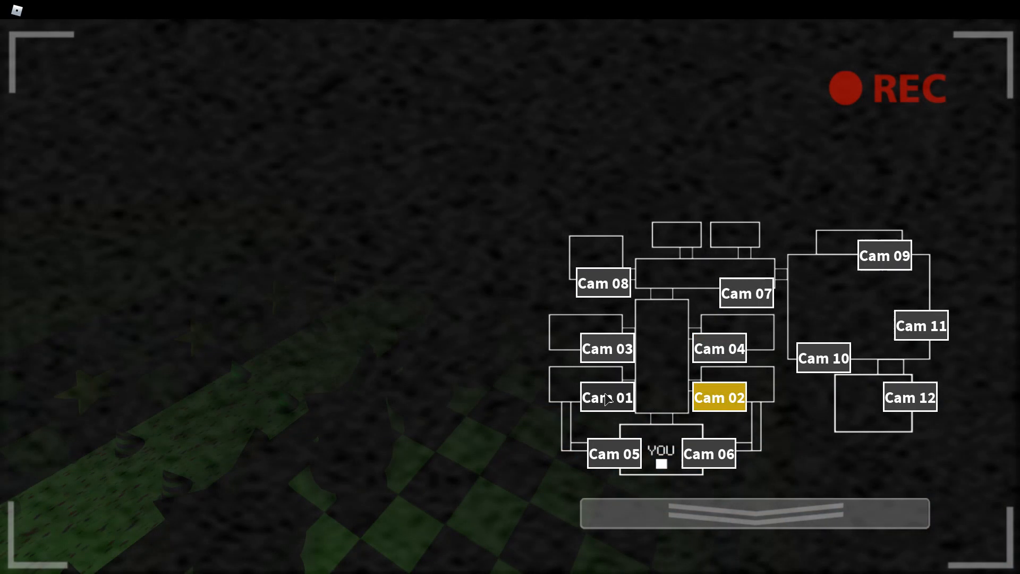
{"action": "left_click", "coordinate": [606, 398]}
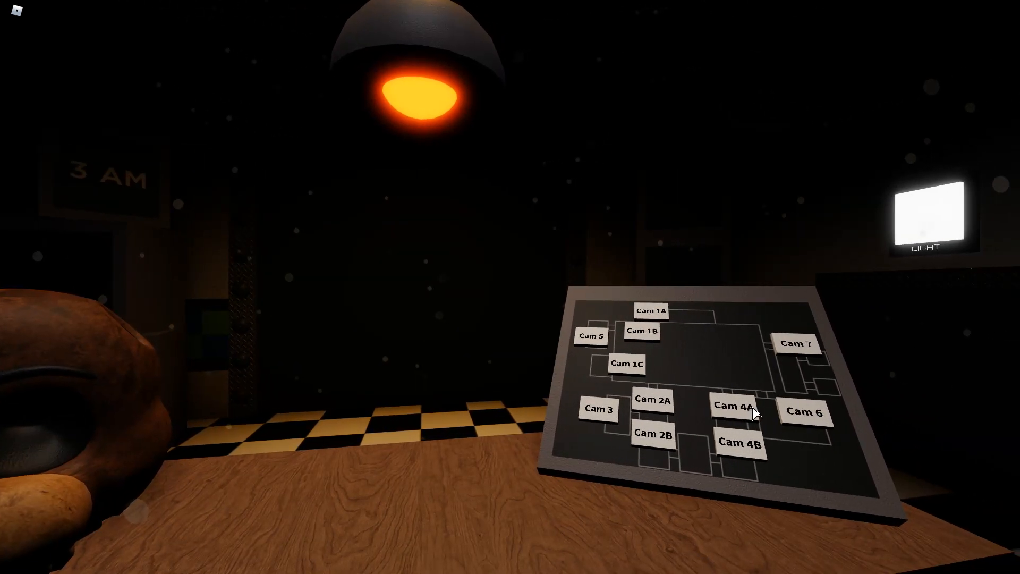
Check a camera from the desk tablet and wind the music box
{"action": "left_click", "coordinate": [737, 410]}
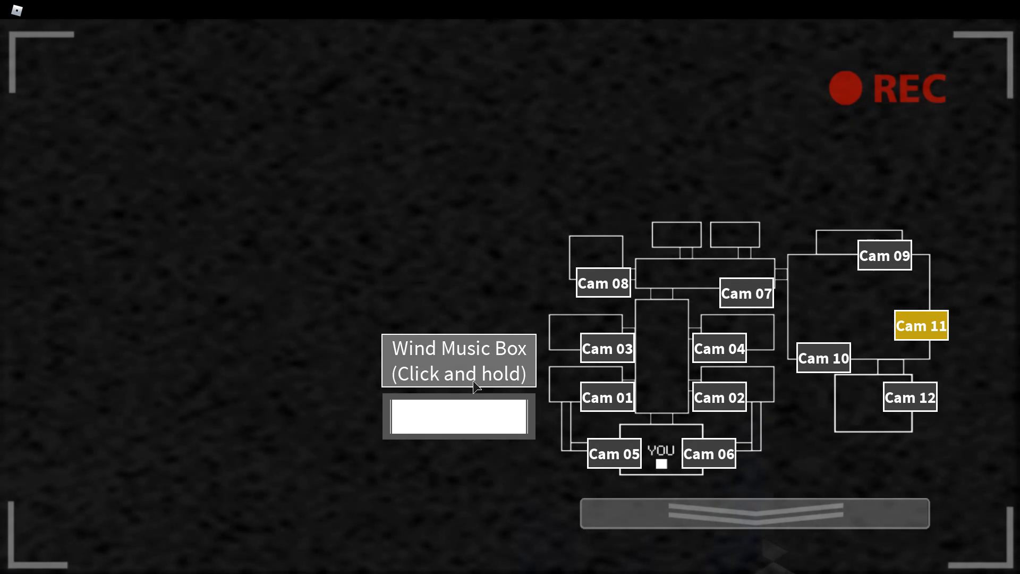
{"action": "left_click", "coordinate": [606, 398]}
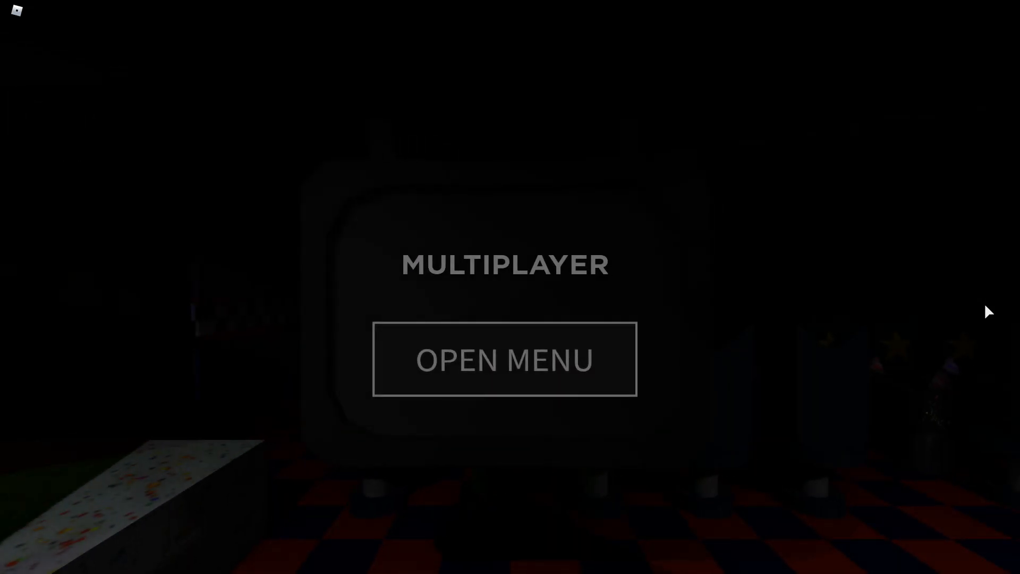
Open the game and night selection menu from the Multiplayer screen
{"action": "left_click", "coordinate": [505, 358]}
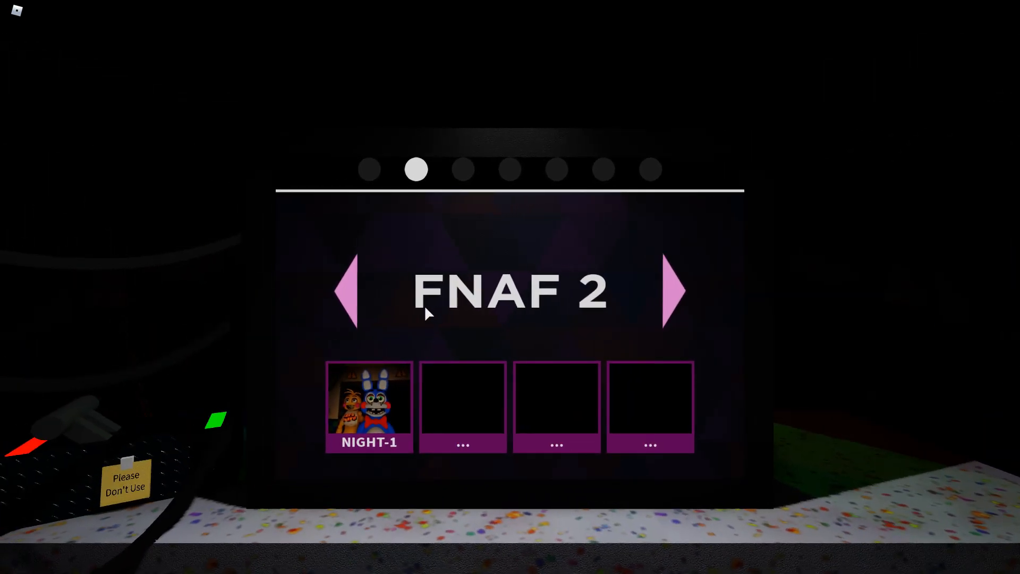
{"action": "mouse_move", "coordinate": [391, 406]}
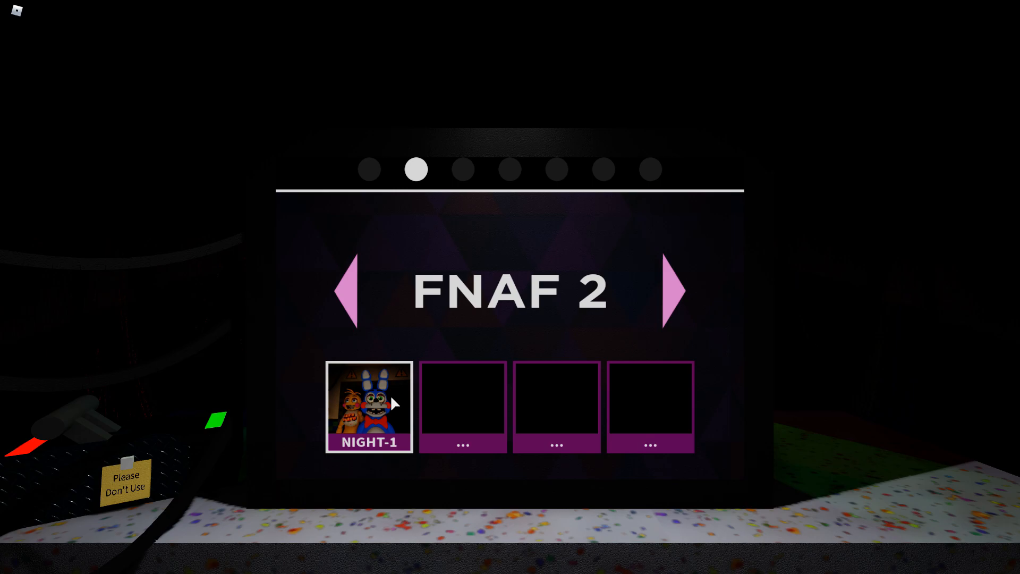
{"action": "mouse_move", "coordinate": [361, 406]}
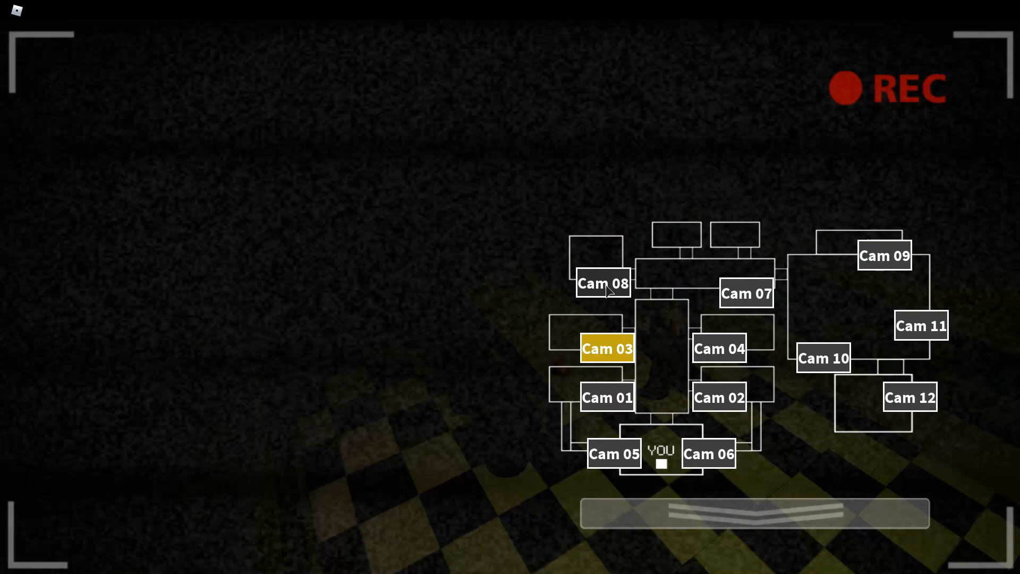
{"action": "mouse_move", "coordinate": [480, 295]}
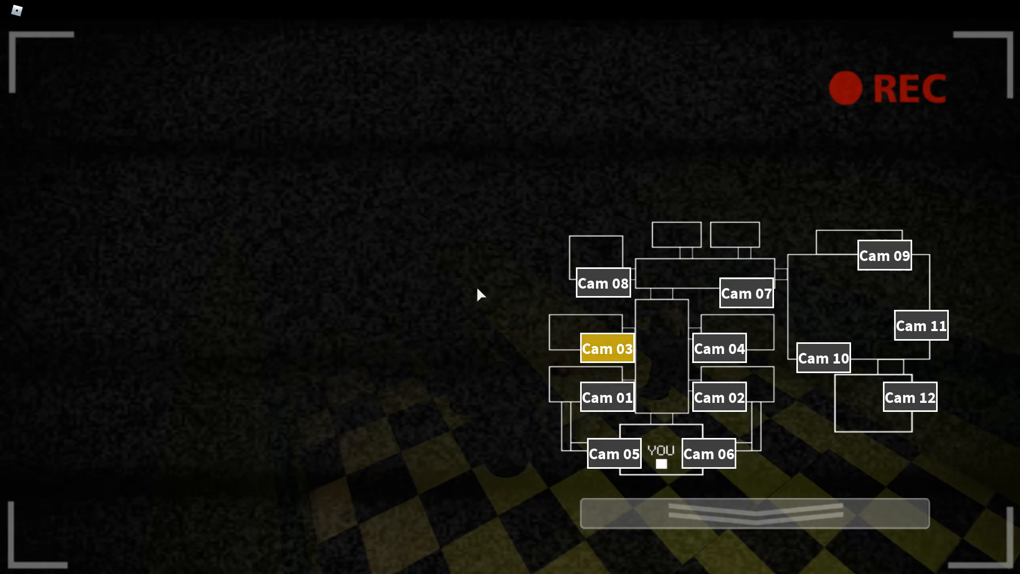
{"action": "mouse_move", "coordinate": [419, 282]}
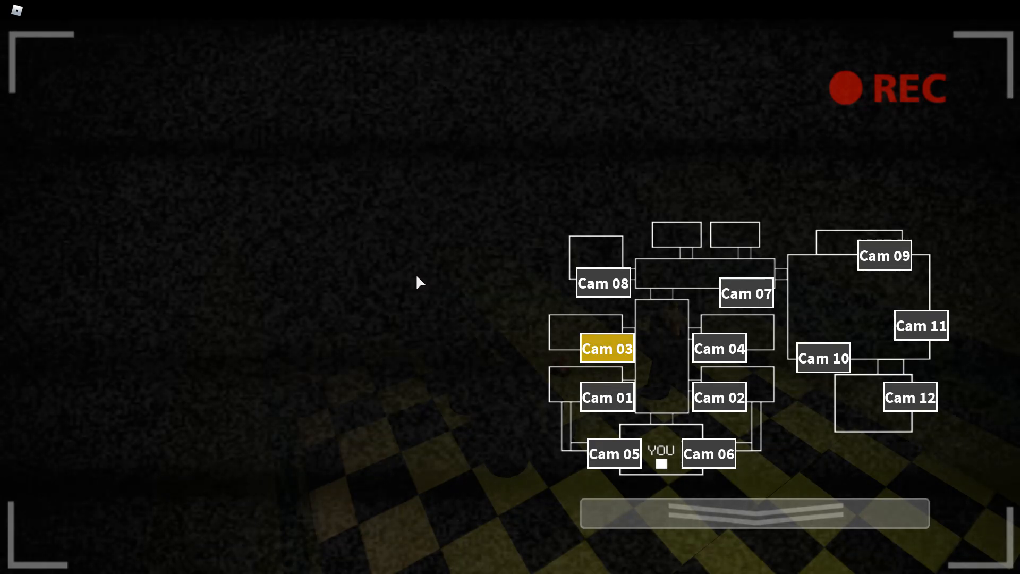
{"action": "mouse_move", "coordinate": [409, 280]}
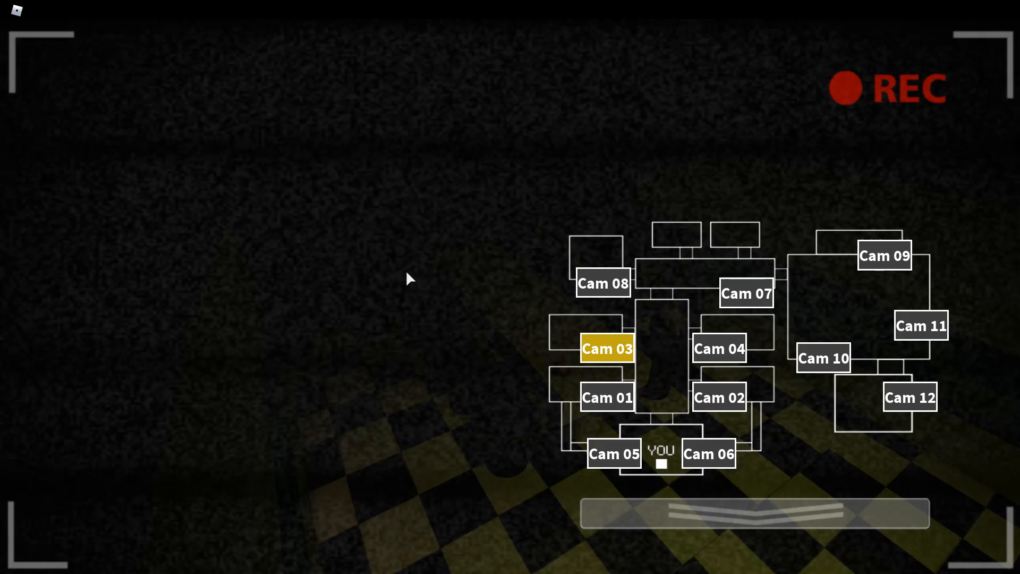
{"action": "mouse_move", "coordinate": [382, 293]}
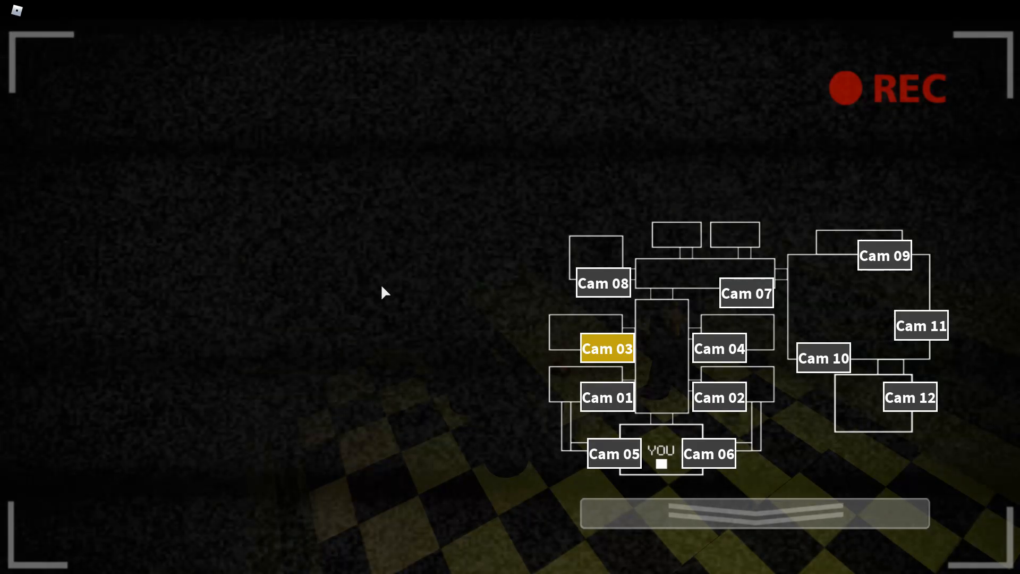
{"action": "mouse_move", "coordinate": [368, 286]}
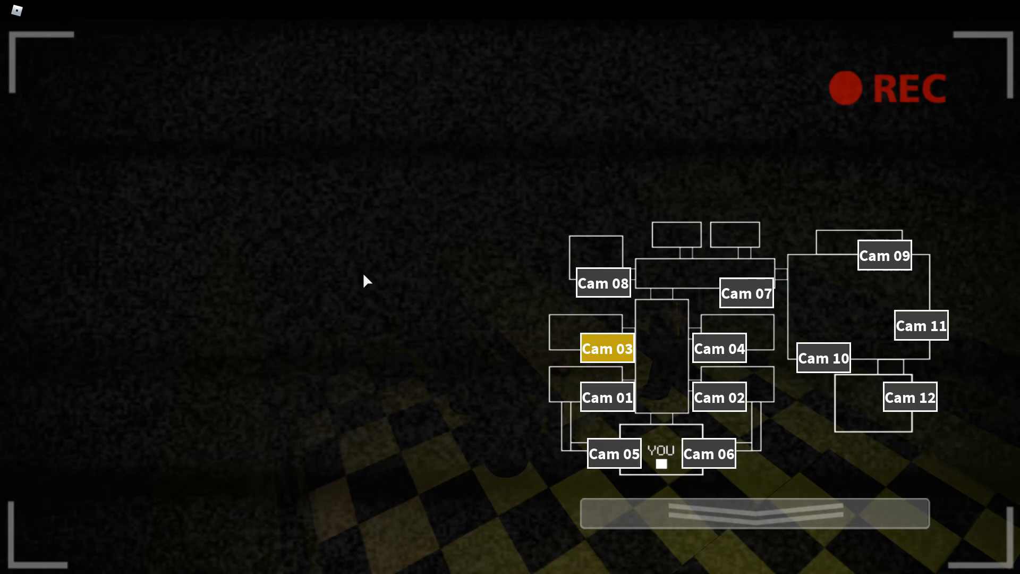
{"action": "mouse_move", "coordinate": [635, 408]}
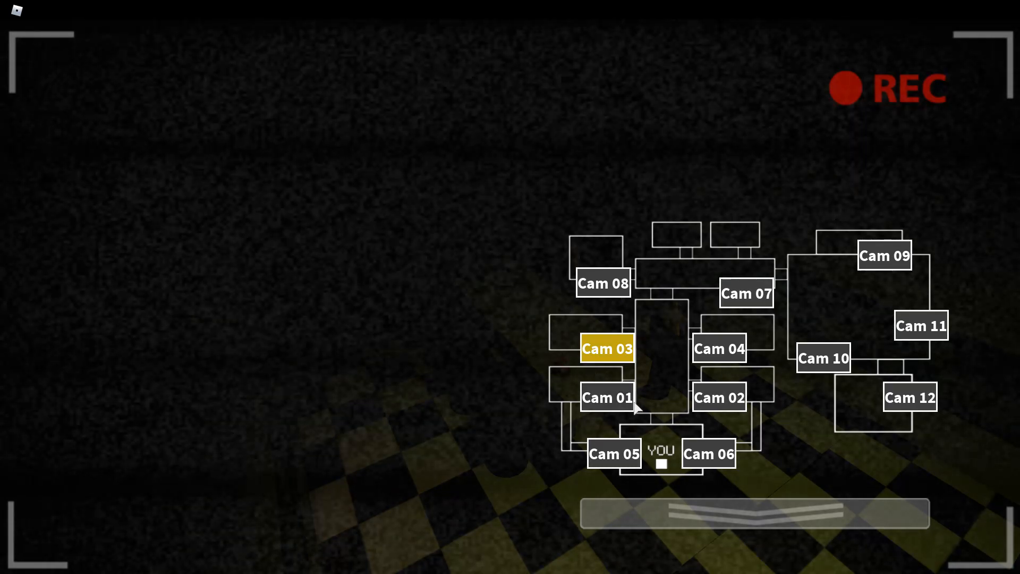
Switch from Cam 04 to Cam 12, then to the Cam 11 music box feed
{"action": "left_click", "coordinate": [719, 348]}
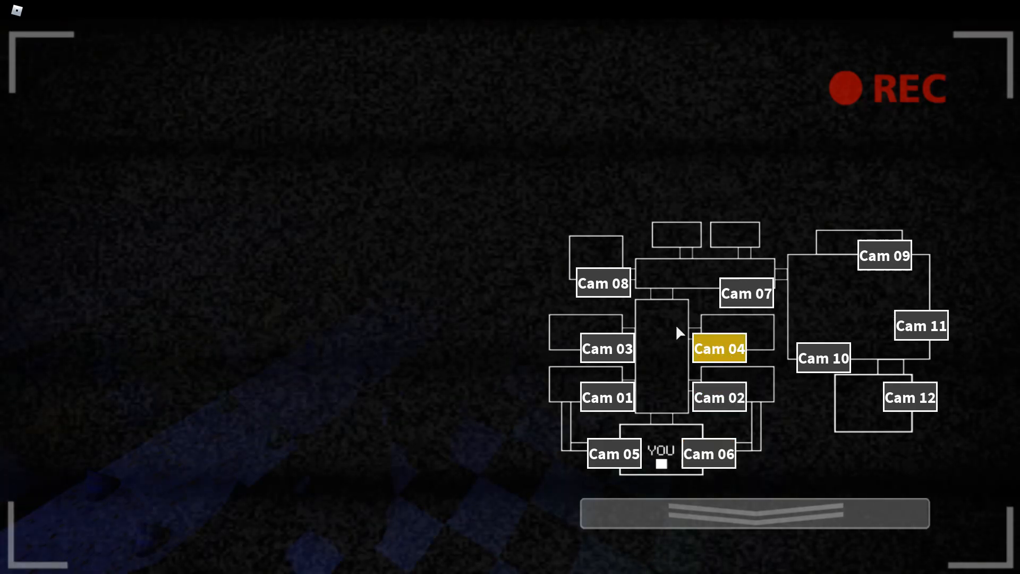
{"action": "left_click", "coordinate": [910, 397]}
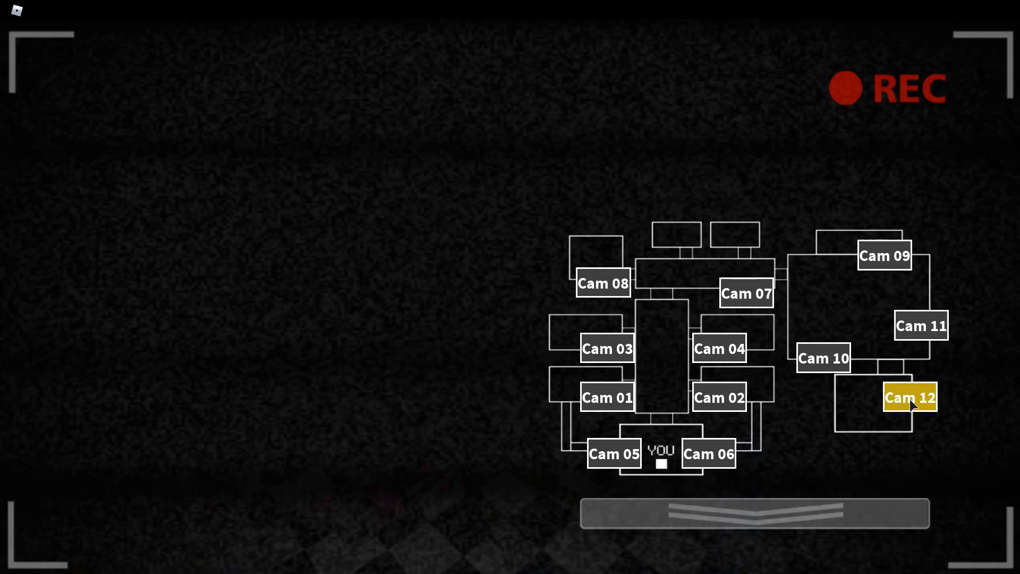
{"action": "mouse_move", "coordinate": [823, 358]}
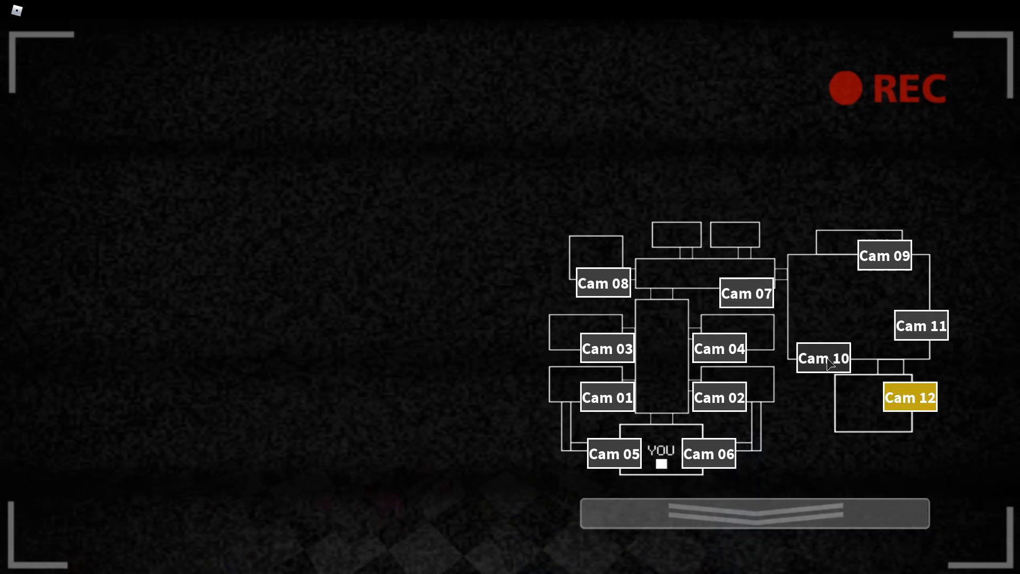
{"action": "left_click", "coordinate": [883, 255]}
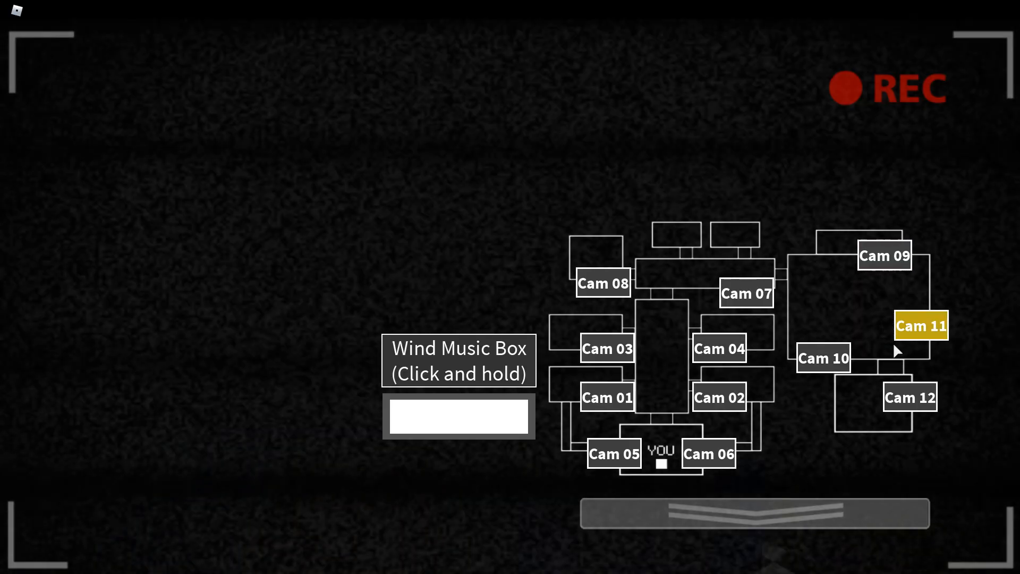
Check Cam 01, 06, 01 and 09, then the Cam 11 music box
{"action": "left_click", "coordinate": [606, 397]}
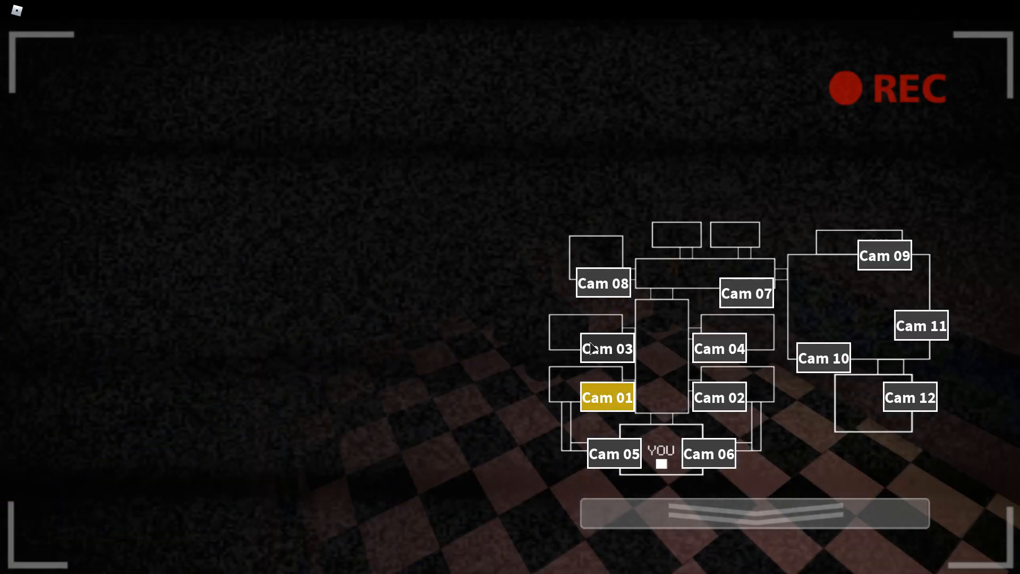
{"action": "left_click", "coordinate": [746, 293]}
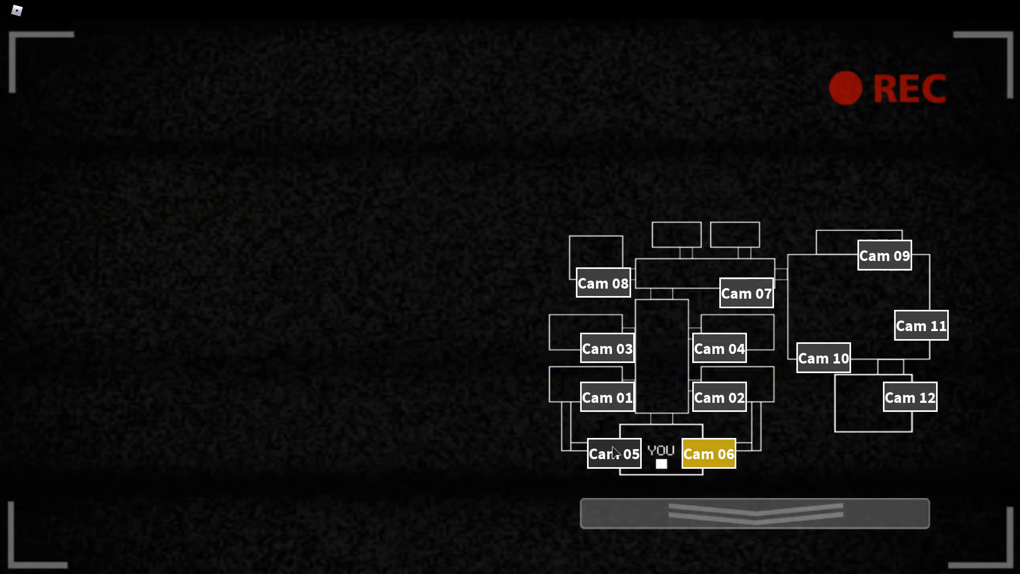
{"action": "left_click", "coordinate": [606, 397]}
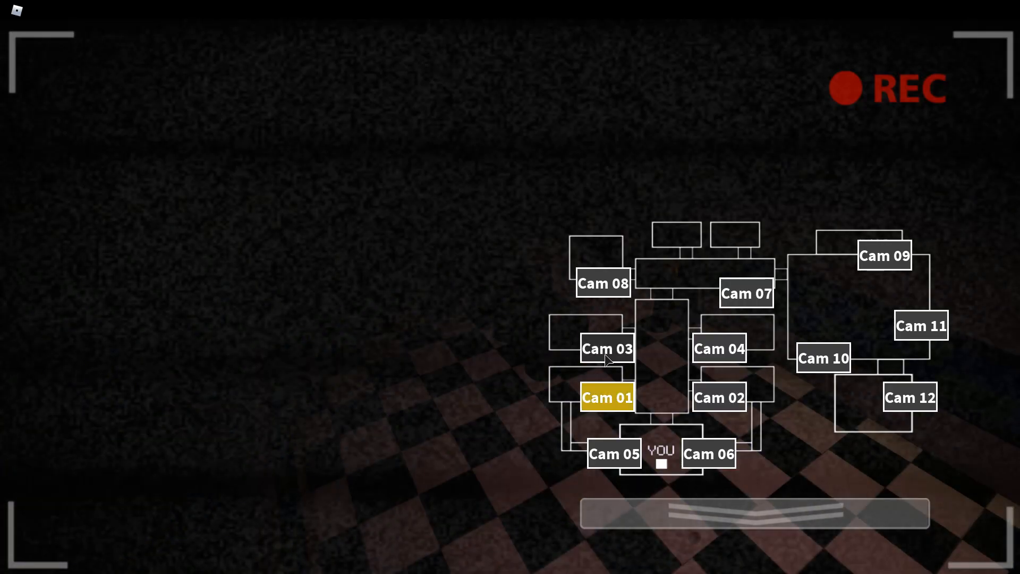
{"action": "left_click", "coordinate": [719, 348]}
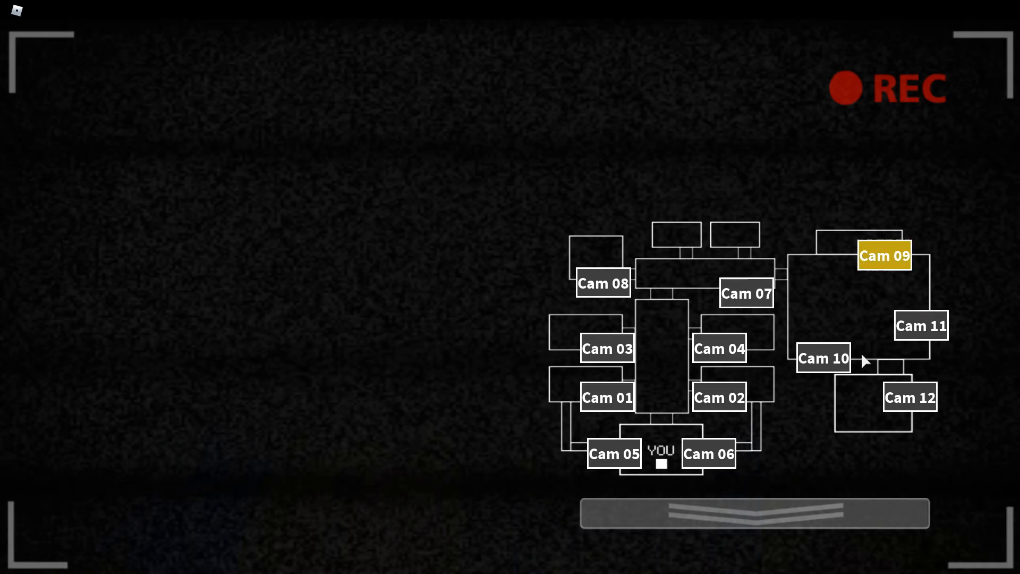
{"action": "left_click", "coordinate": [753, 512]}
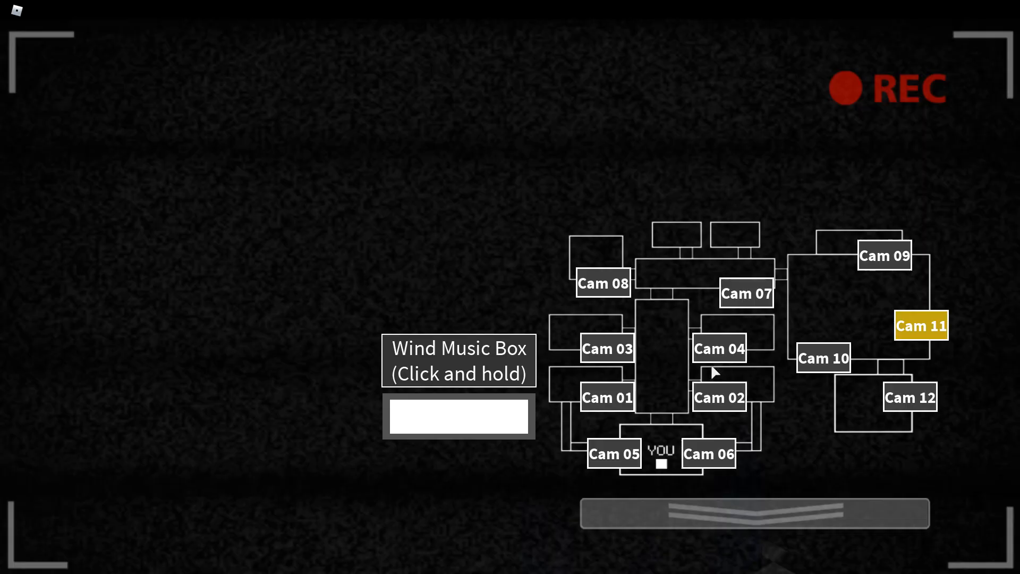
Switch through Cam 07, 03, 02 and then Cam 12
{"action": "left_click", "coordinate": [746, 293]}
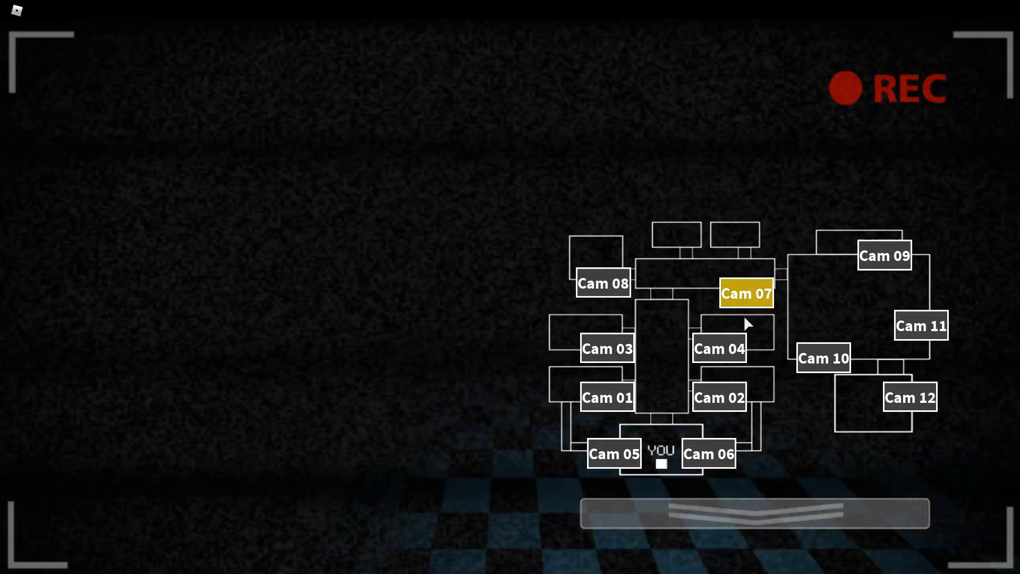
{"action": "left_click", "coordinate": [606, 348]}
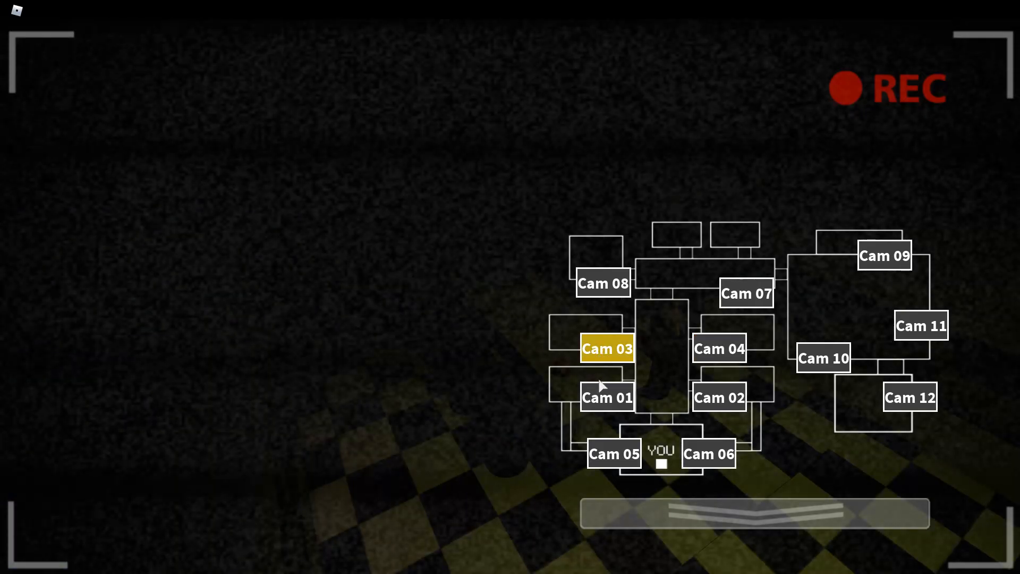
{"action": "left_click", "coordinate": [719, 398]}
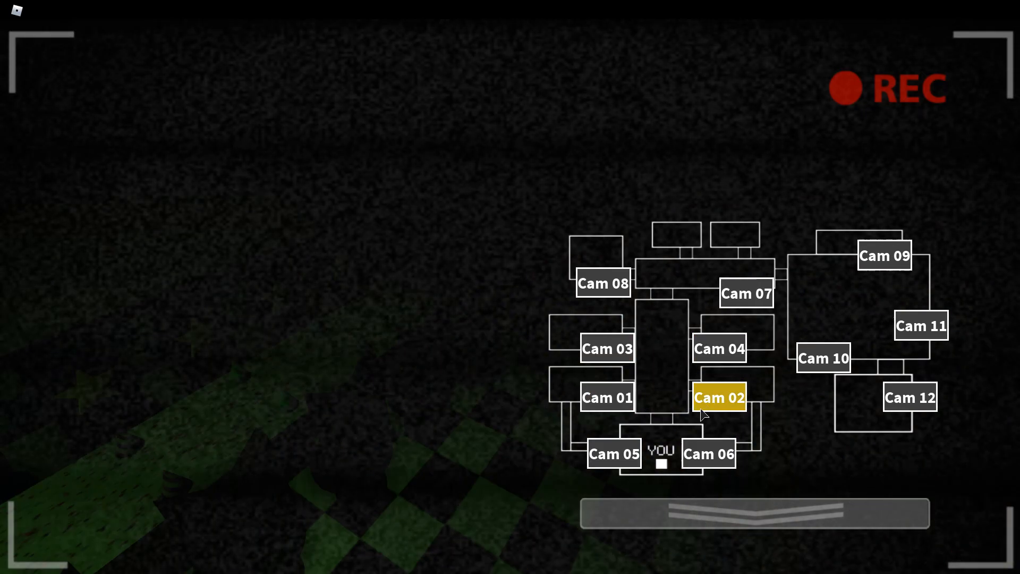
{"action": "left_click", "coordinate": [823, 358]}
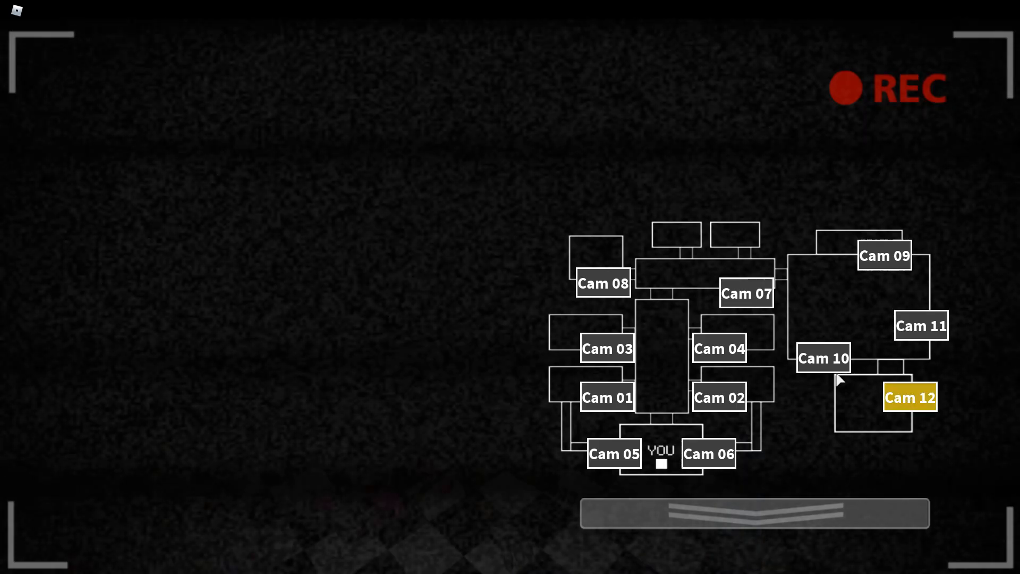
{"action": "mouse_move", "coordinate": [469, 519]}
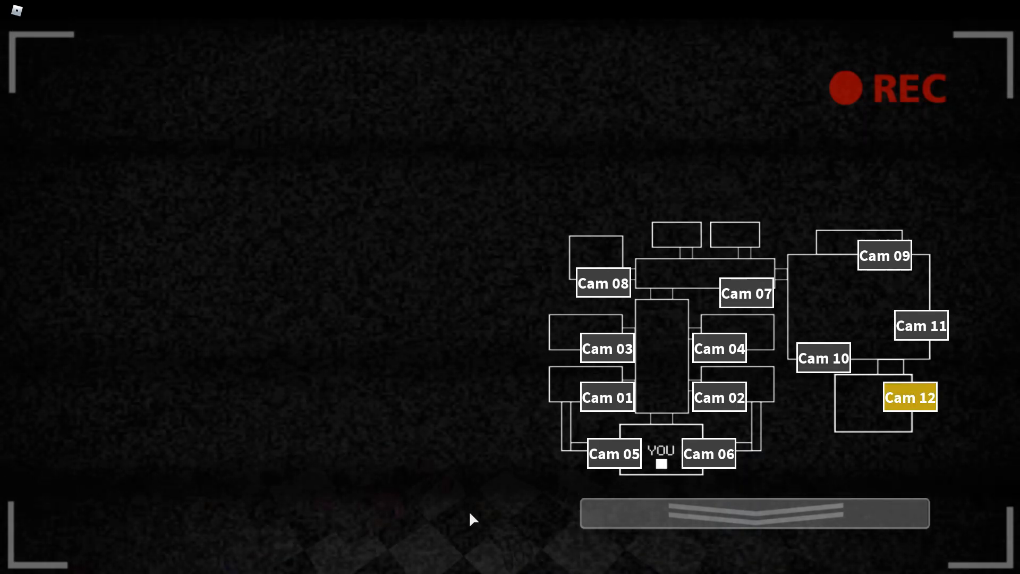
{"action": "mouse_move", "coordinate": [728, 370]}
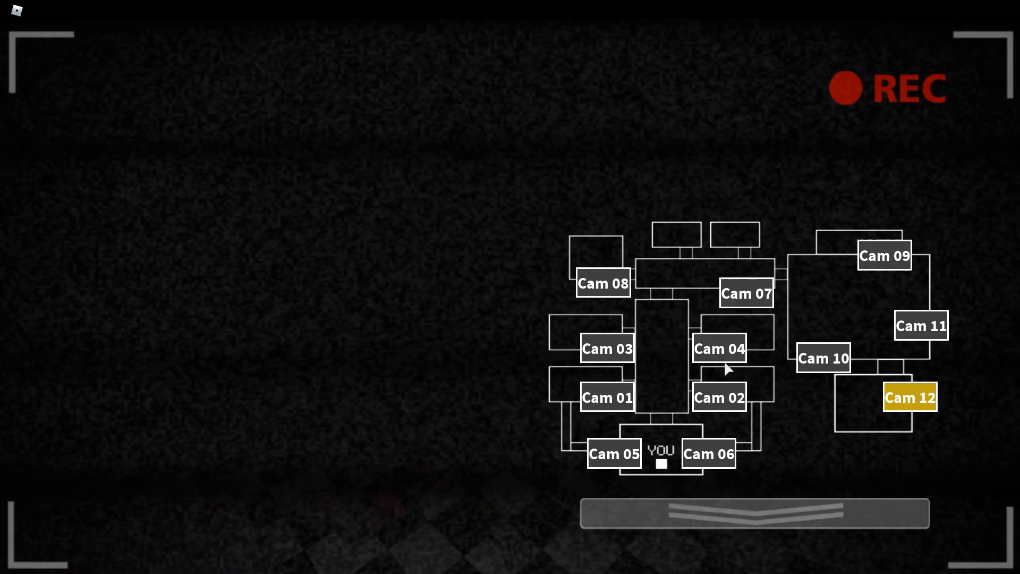
Recheck Cam 04, 01, 06 and 04, then return to the music box feed
{"action": "left_click", "coordinate": [719, 348]}
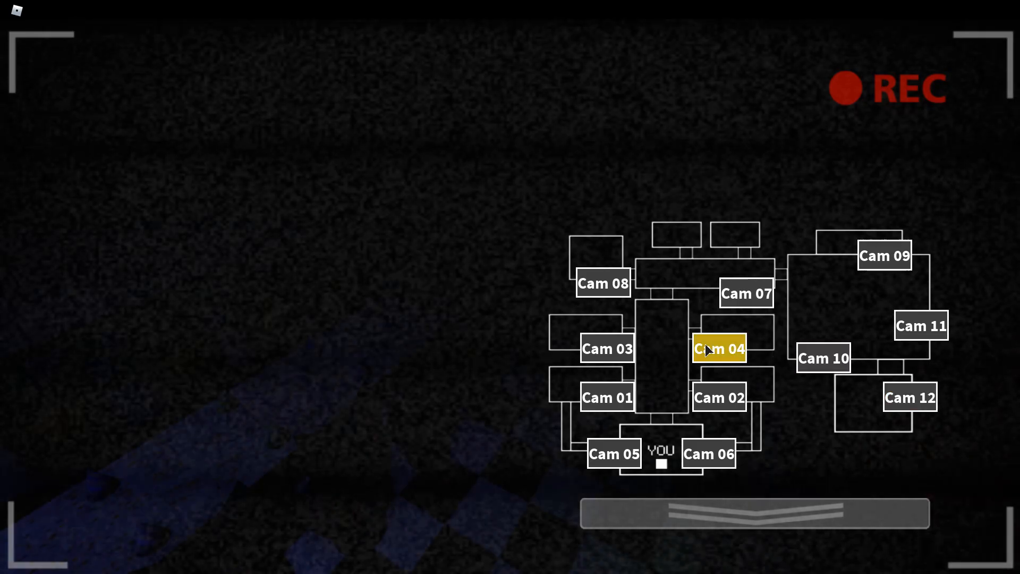
{"action": "left_click", "coordinate": [606, 397]}
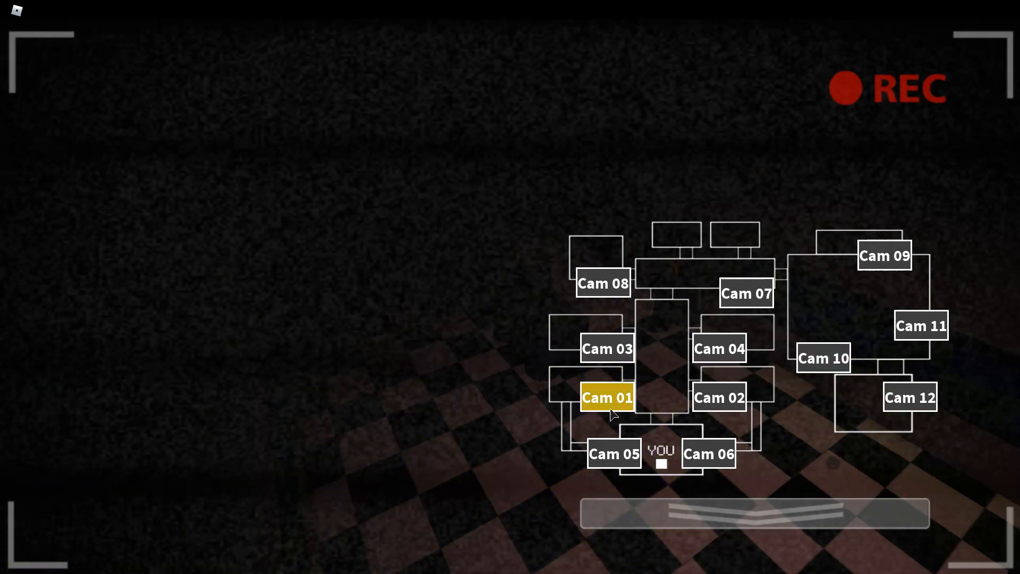
{"action": "left_click", "coordinate": [708, 453]}
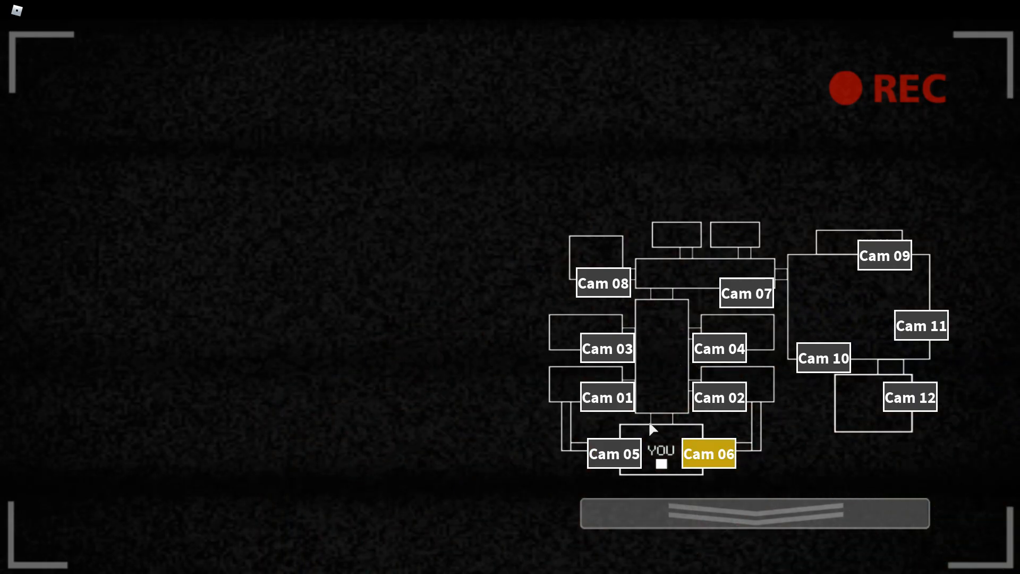
{"action": "left_click", "coordinate": [718, 348]}
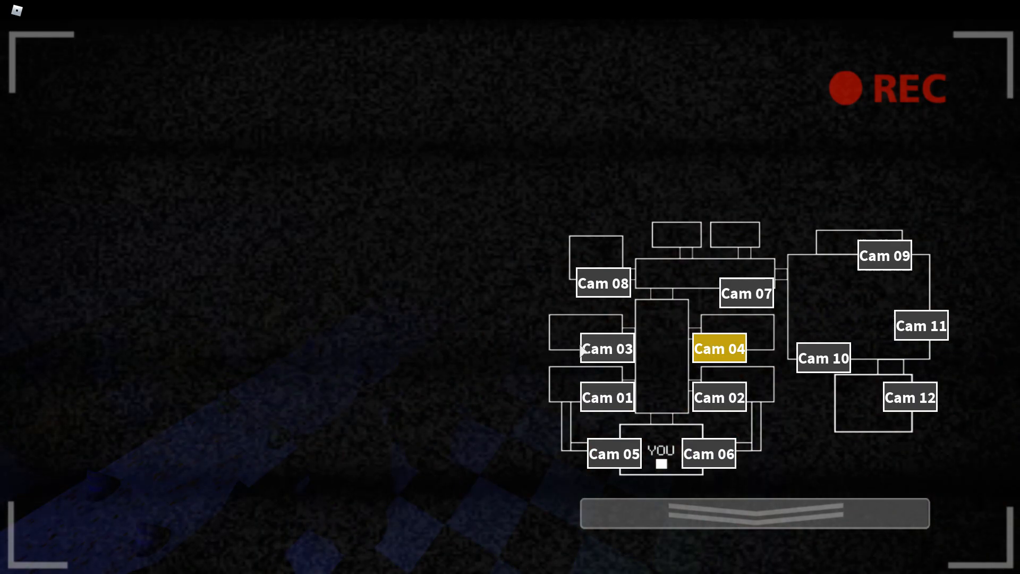
{"action": "left_click", "coordinate": [755, 513]}
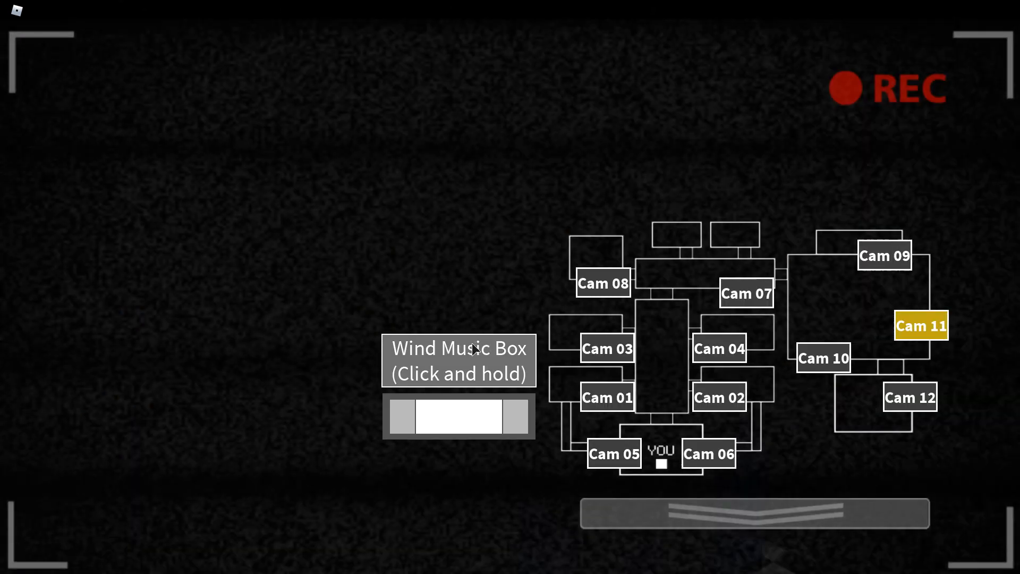
Give the music box a final wind before lowering the cameras at 4 AM
{"action": "left_click", "coordinate": [458, 418]}
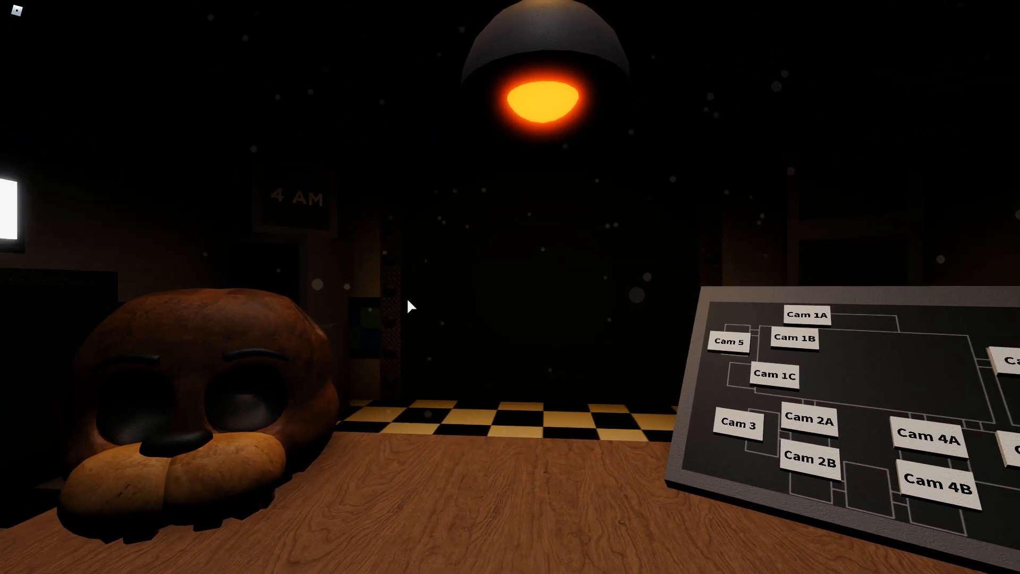
{"action": "mouse_move", "coordinate": [726, 380]}
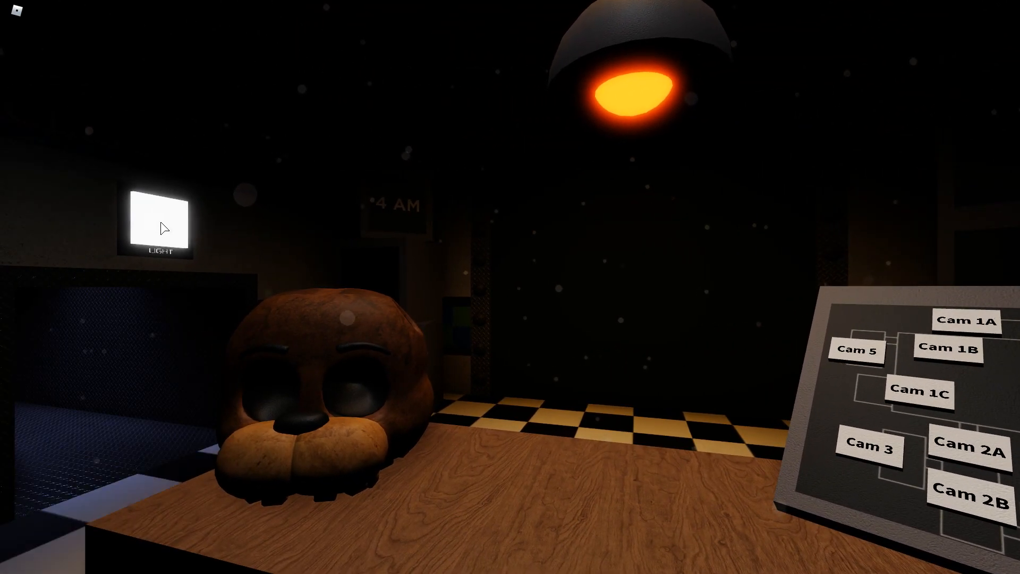
Look left across the office toward the Light button
{"action": "left_click_drag", "start_coordinate": [520, 286], "coordinate": [260, 287]}
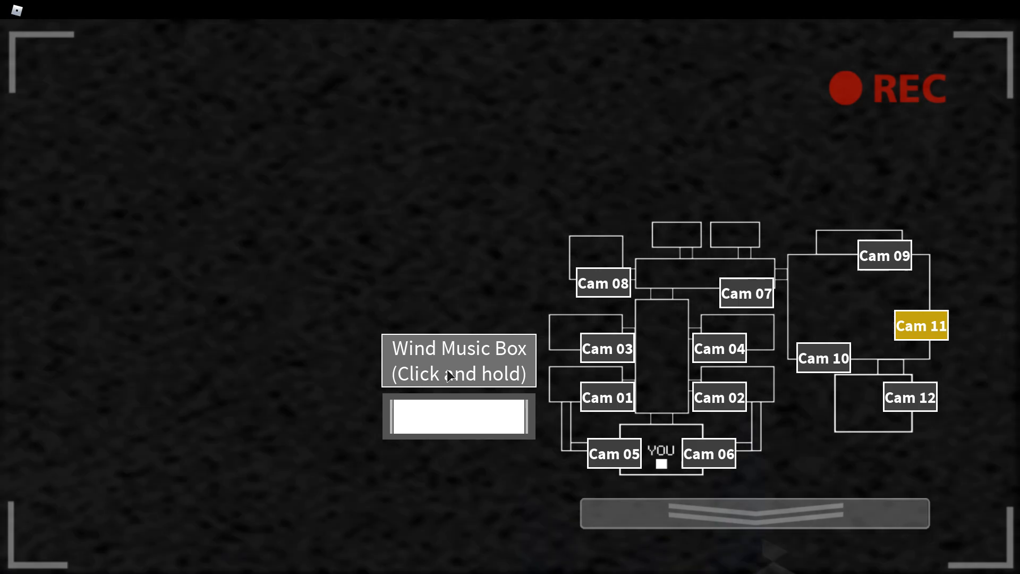
Check the Cam 02 feed, then switch to Cam 06
{"action": "left_click", "coordinate": [718, 398]}
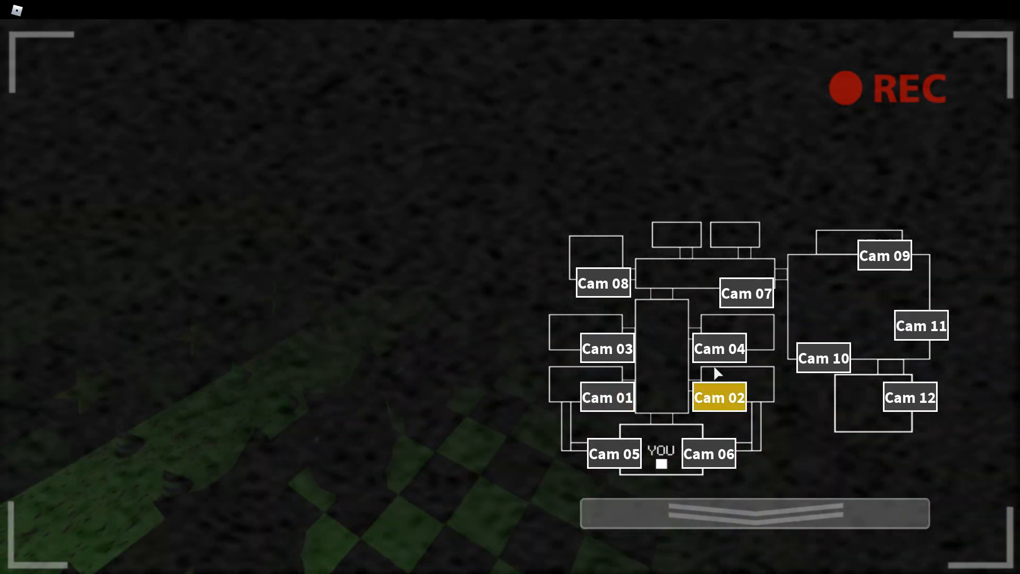
{"action": "left_click", "coordinate": [612, 453]}
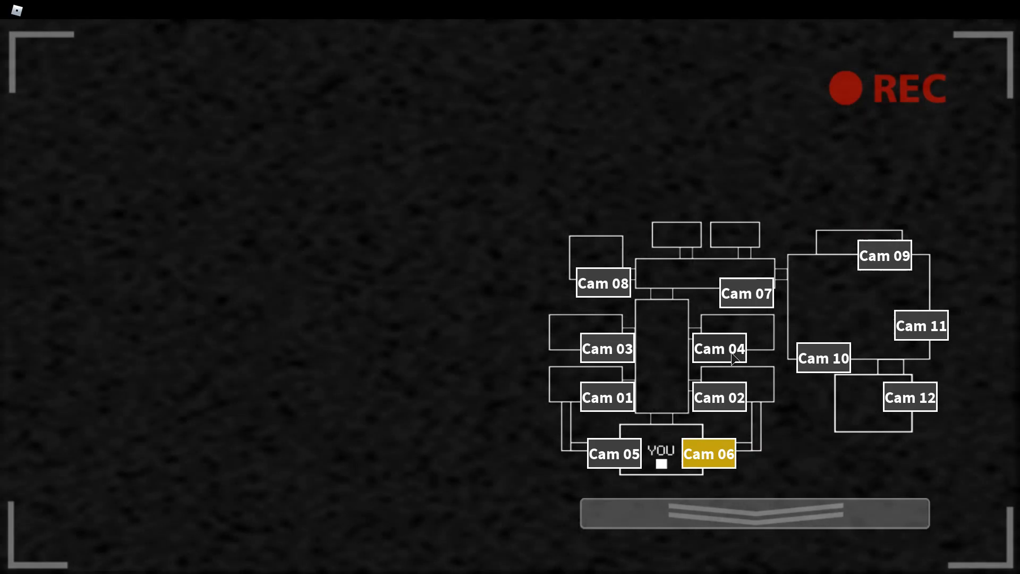
{"action": "left_click", "coordinate": [922, 325]}
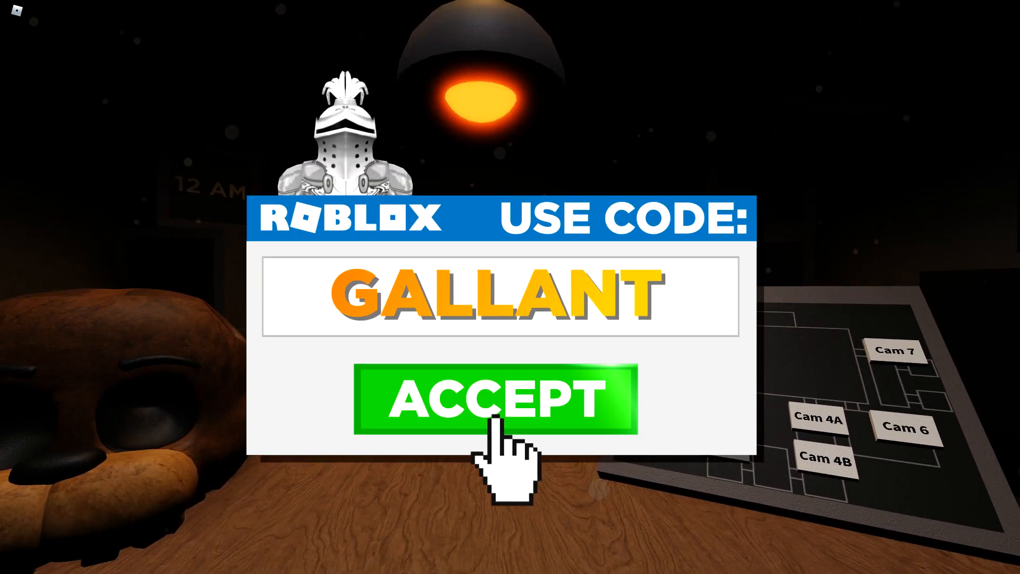
{"action": "left_click", "coordinate": [497, 398]}
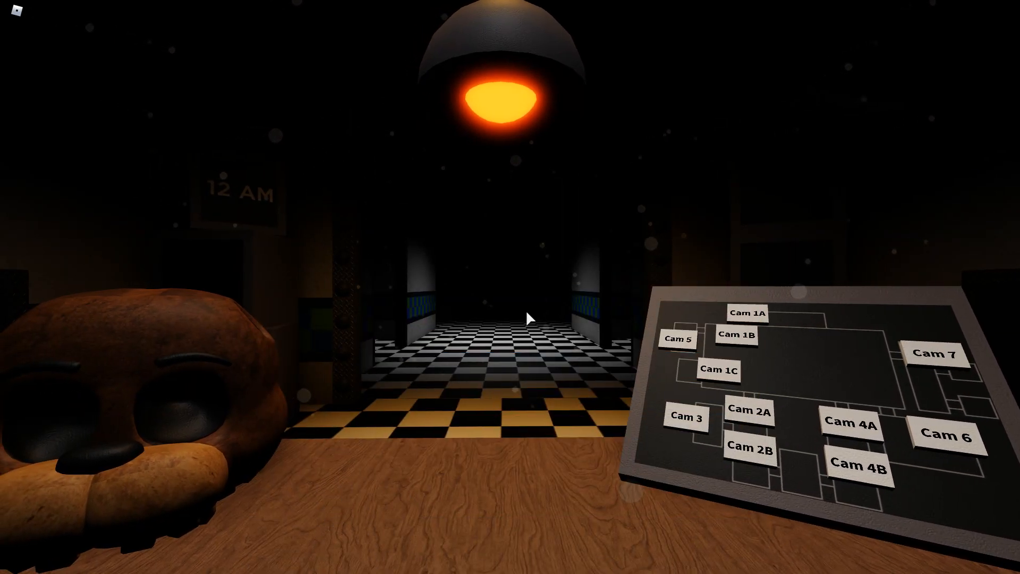